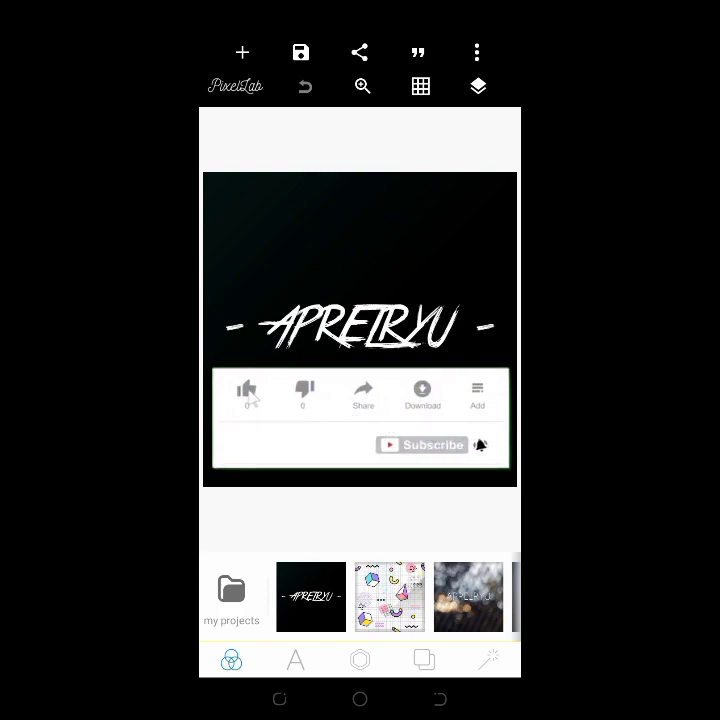
Delete the old title text and overlay graphics, then start importing a new background image
left_click(248, 388)
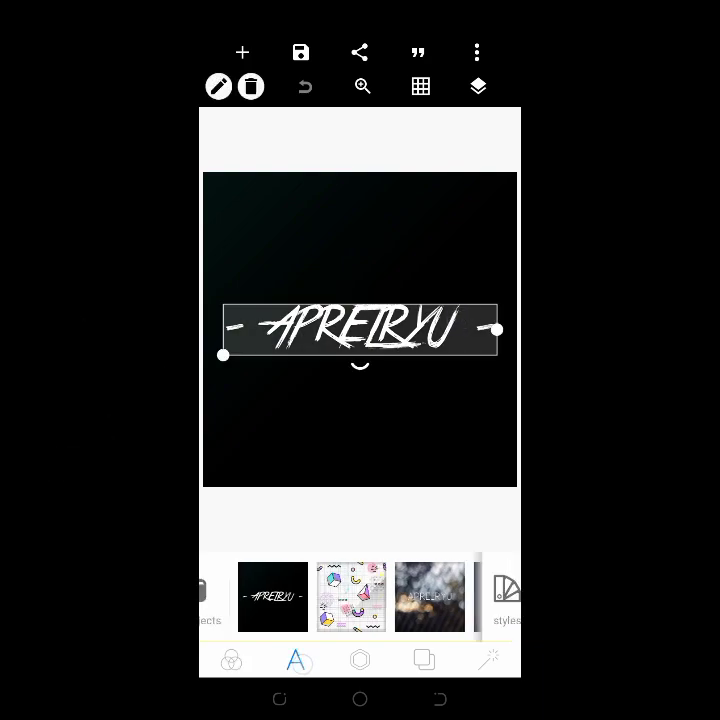
left_click(252, 86)
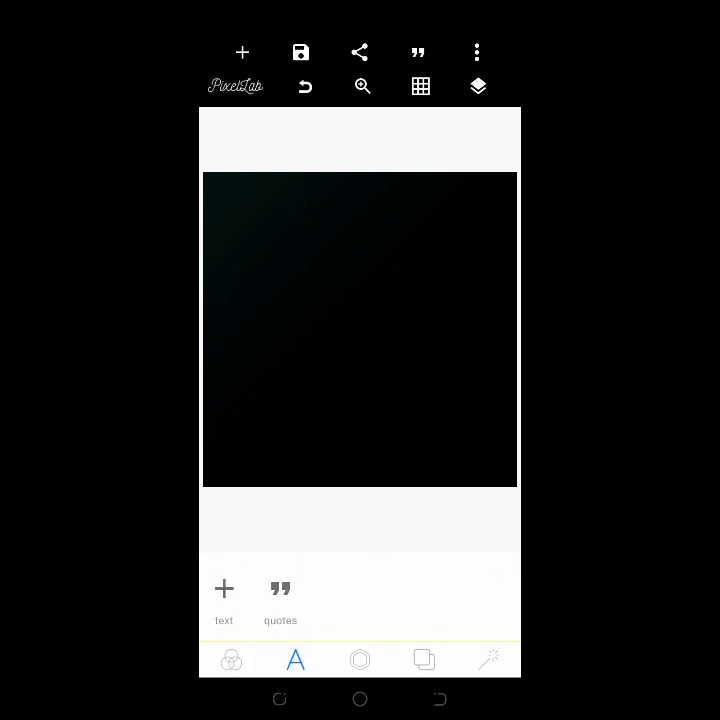
left_click(476, 52)
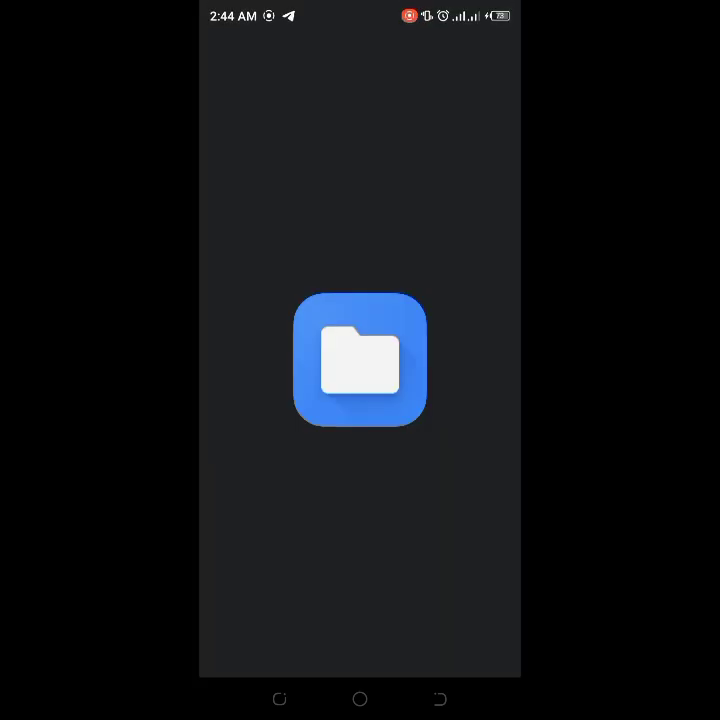
Pick the purple diagonal-stripes image from Download and crop it to a 627x352 banner
left_click(360, 360)
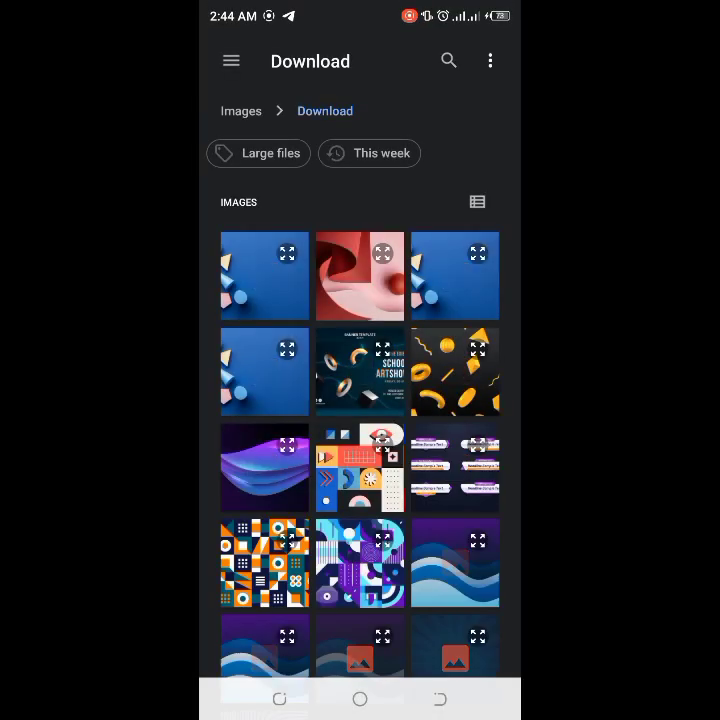
scroll("down", 3)
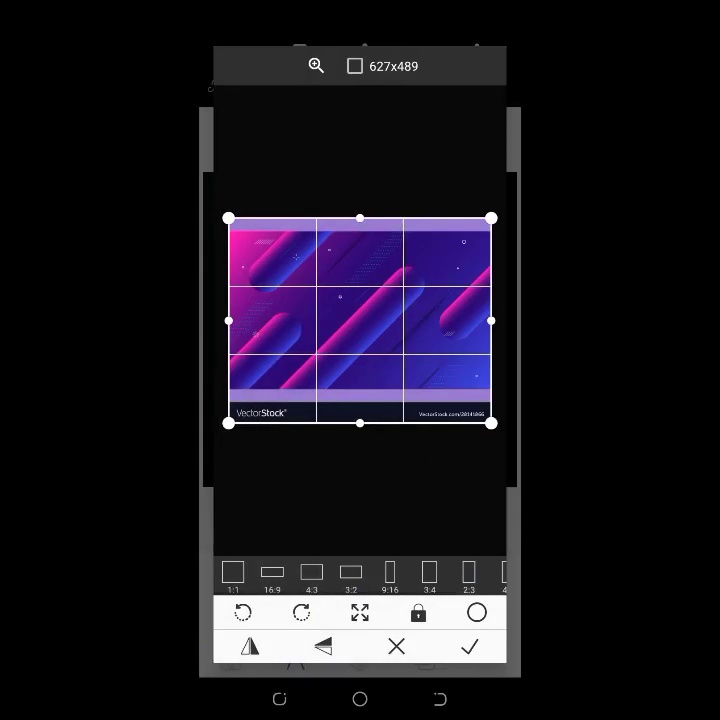
left_click_drag(360, 432, 360, 376)
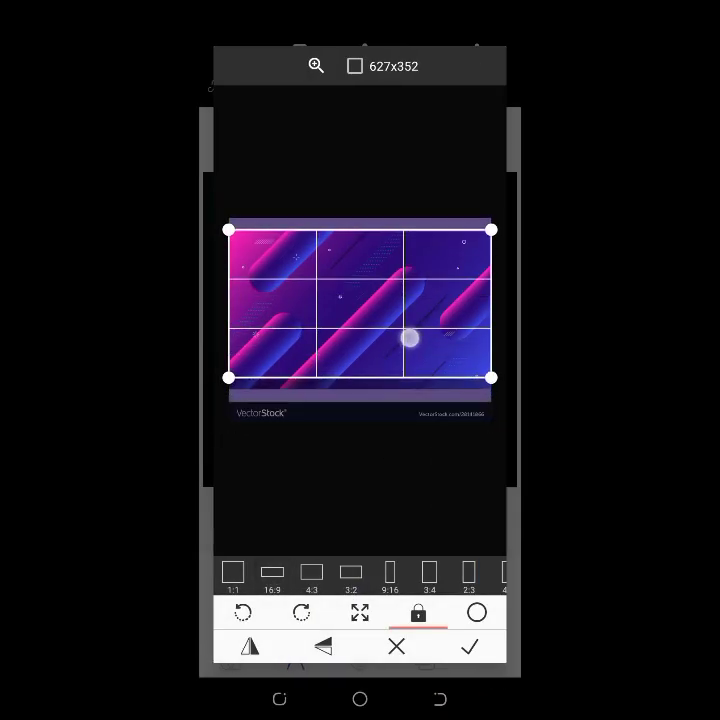
left_click(468, 644)
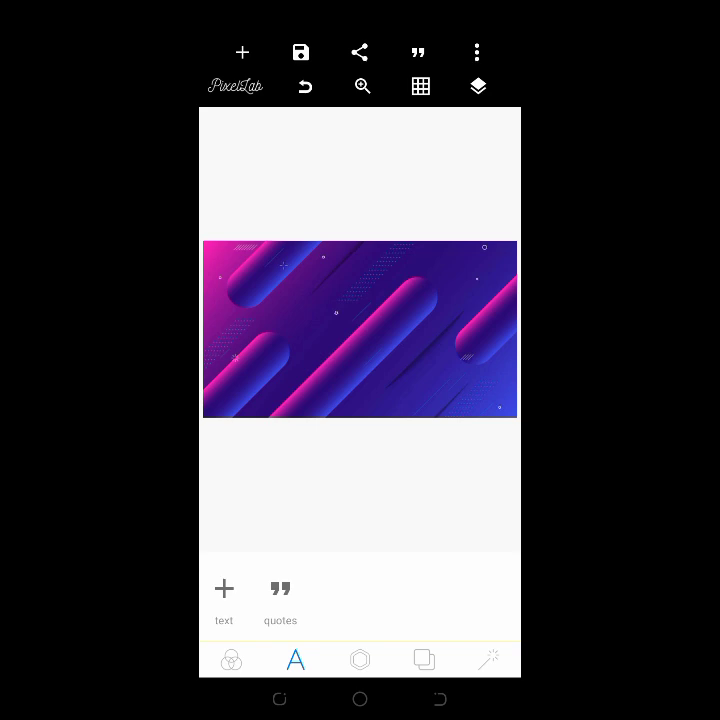
Save the striped background as an image with ultra export quality
left_click(300, 52)
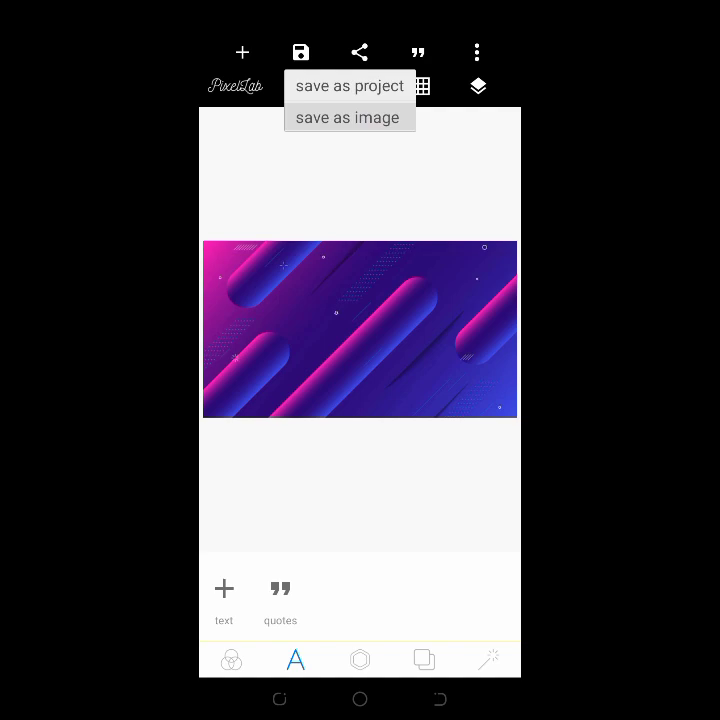
left_click(348, 116)
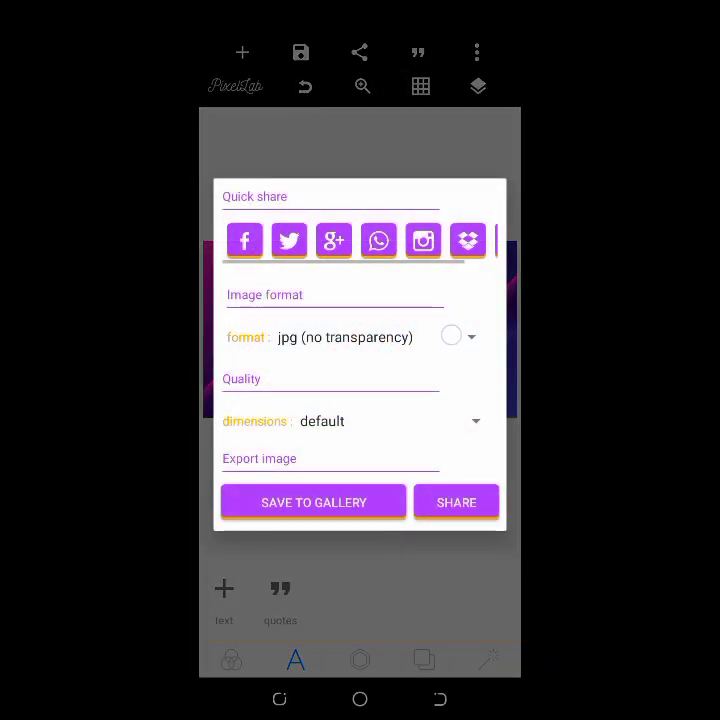
left_click(458, 336)
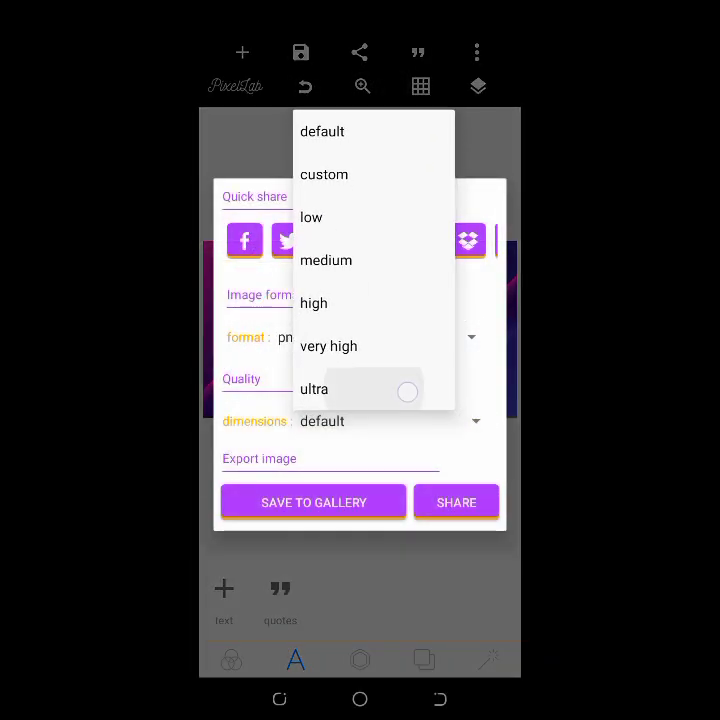
left_click(312, 388)
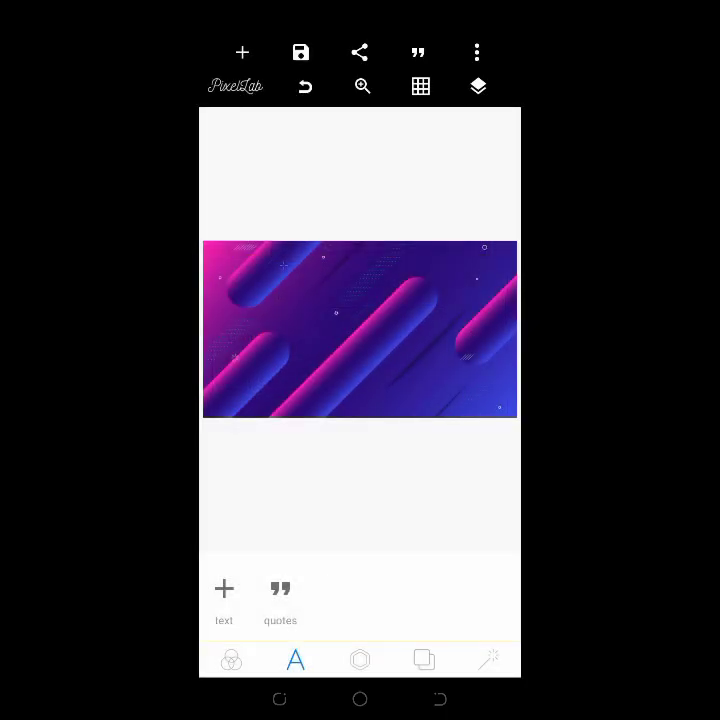
Add a white rectangle shape with corners rounded to 30% in the centre of the banner
left_click(242, 52)
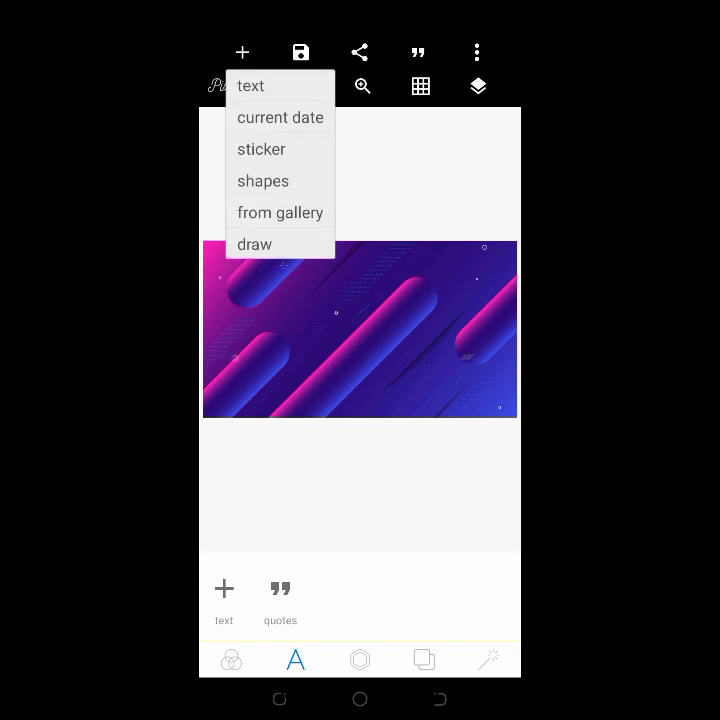
left_click(264, 180)
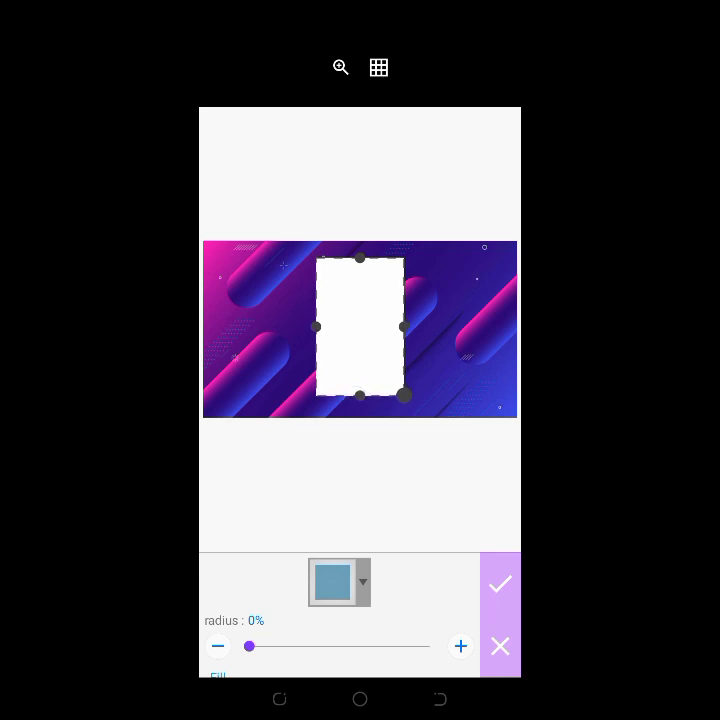
left_click_drag(248, 646, 304, 656)
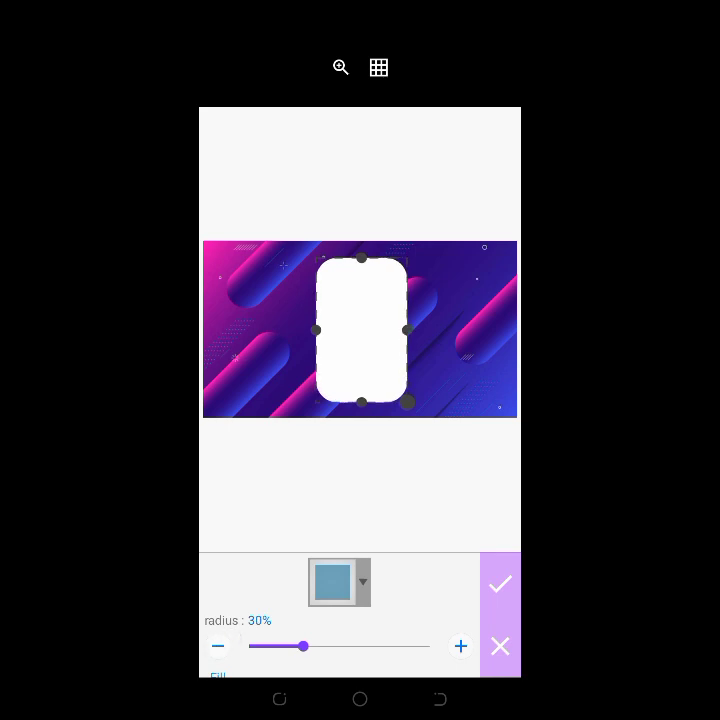
left_click(500, 584)
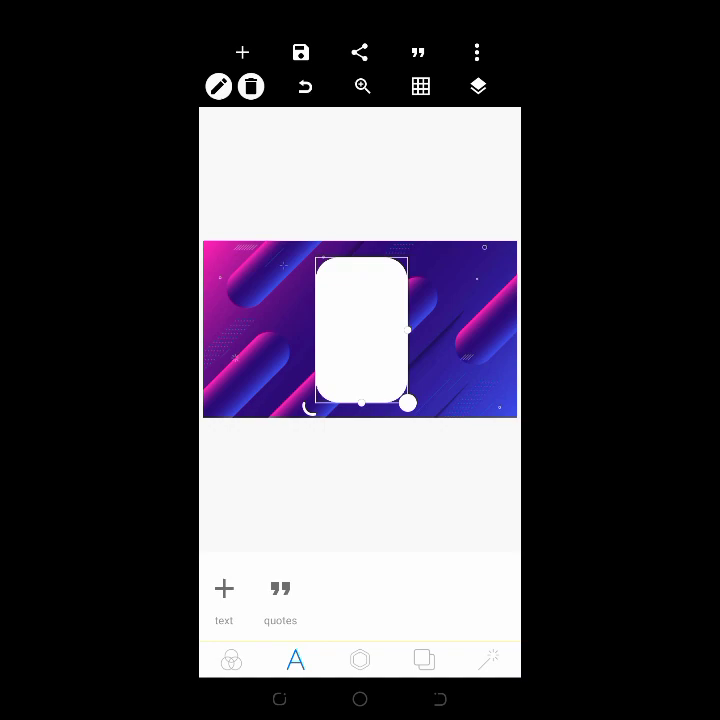
left_click(360, 660)
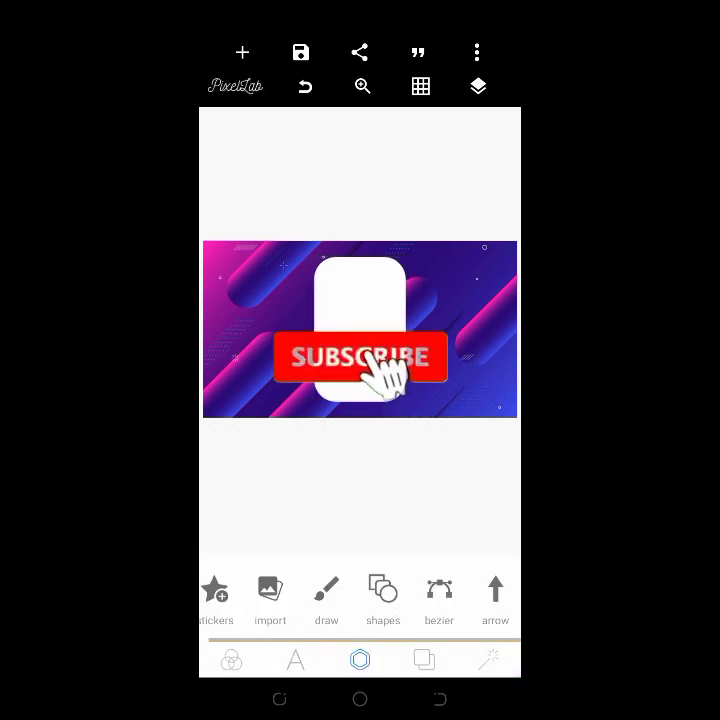
Reduce the rounded rectangle's opacity in its style settings so it becomes see-through
left_click(360, 356)
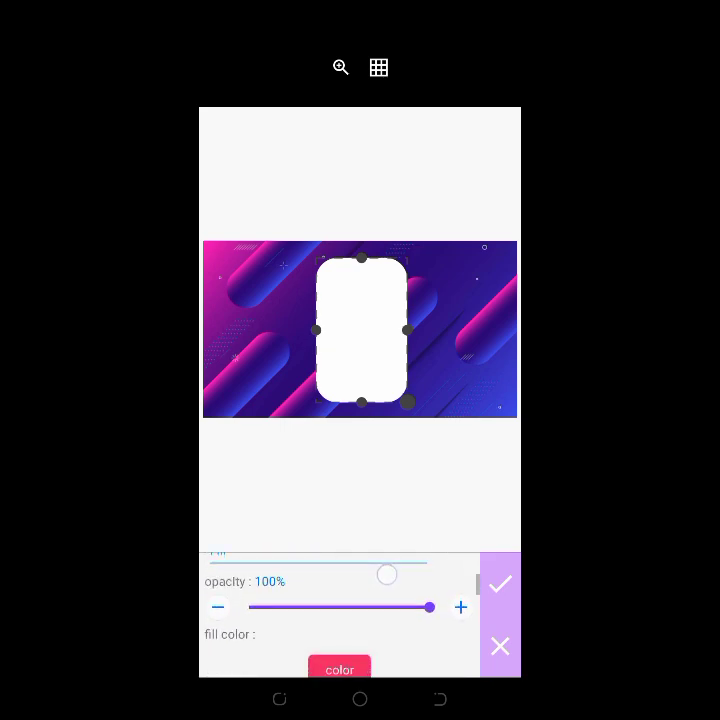
left_click_drag(430, 608, 250, 588)
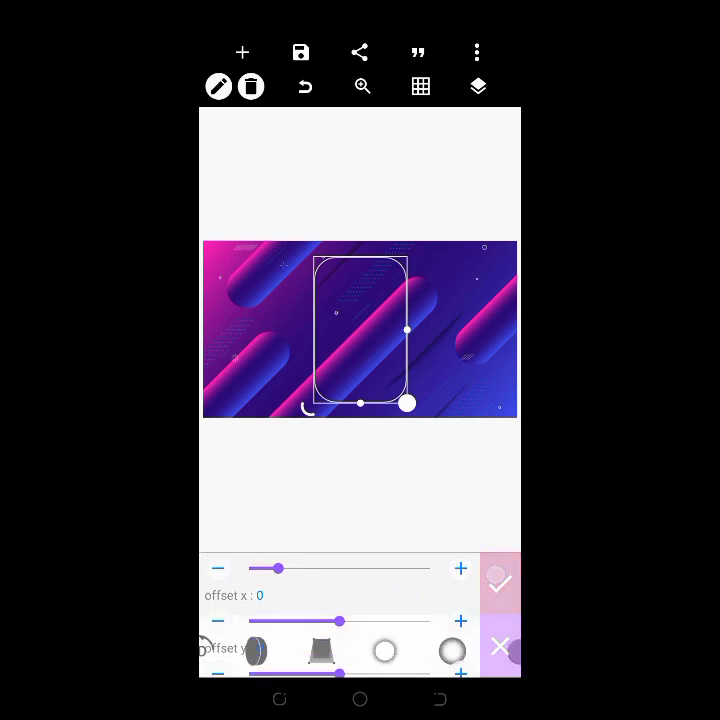
Make the background transparent around the white card and save it as an image
left_click(500, 580)
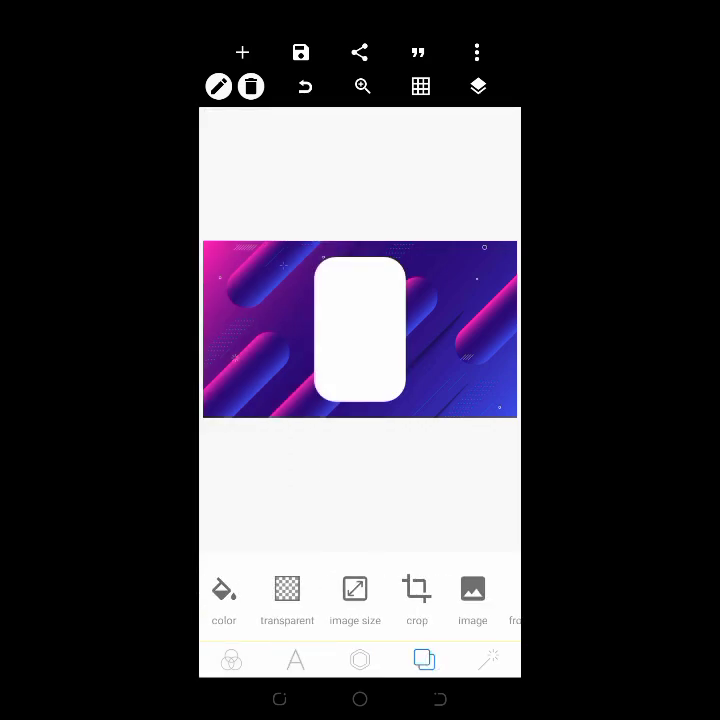
left_click(300, 52)
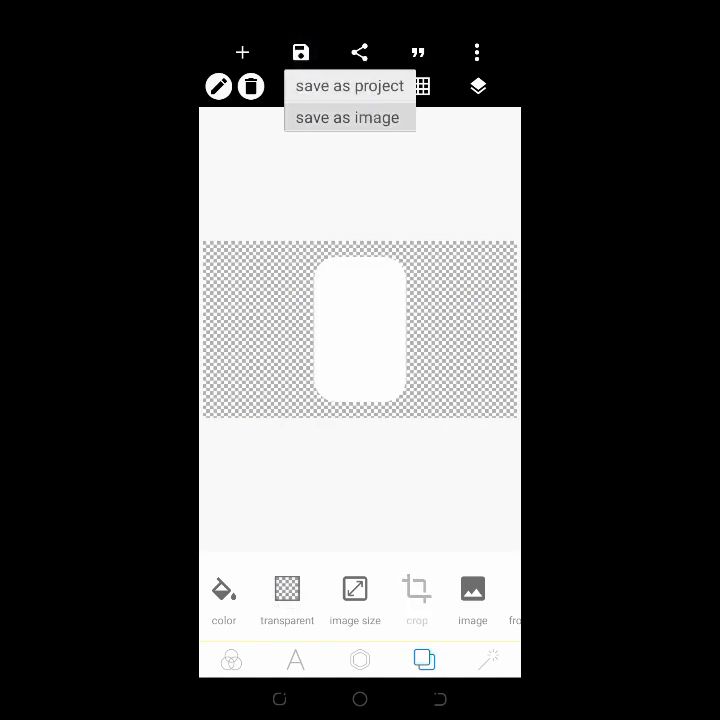
left_click(348, 116)
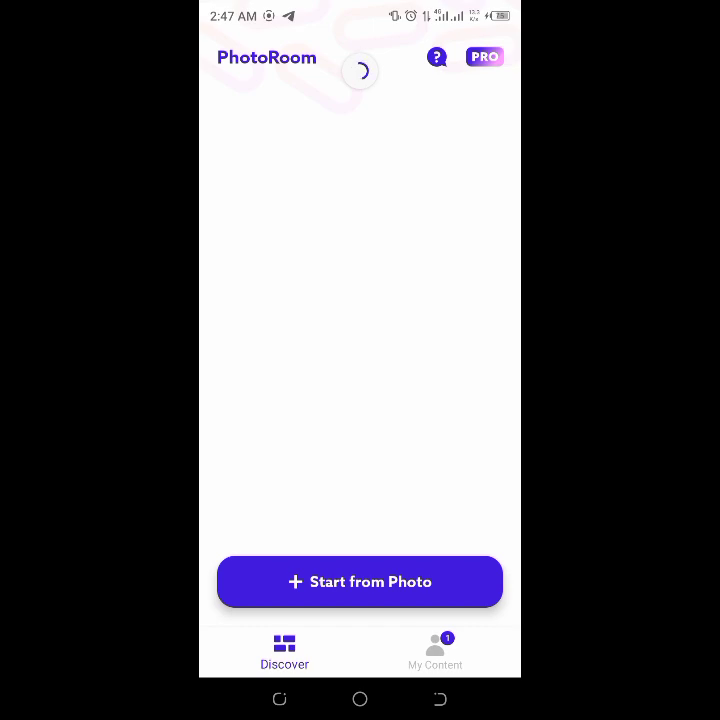
Start a new edit from a photo and browse the gallery for the purple banner image
left_click(360, 580)
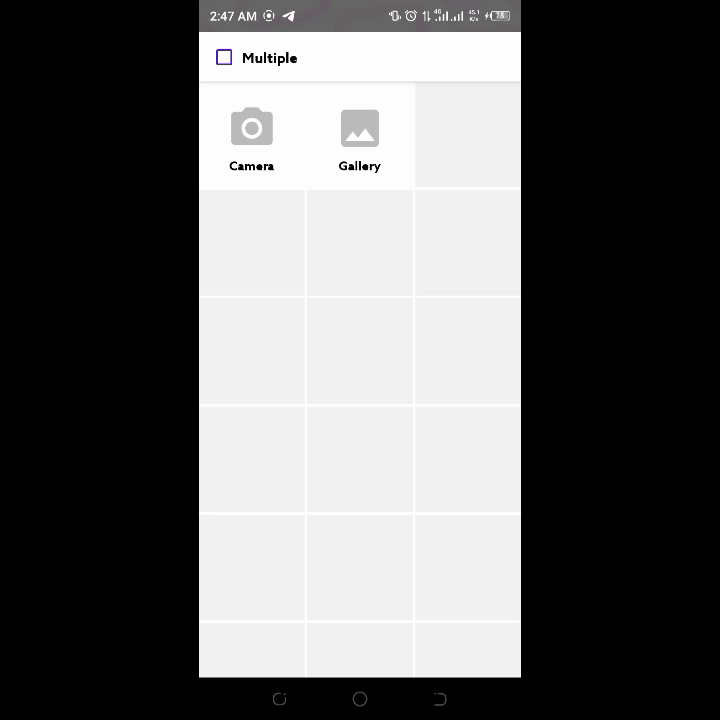
left_click(360, 136)
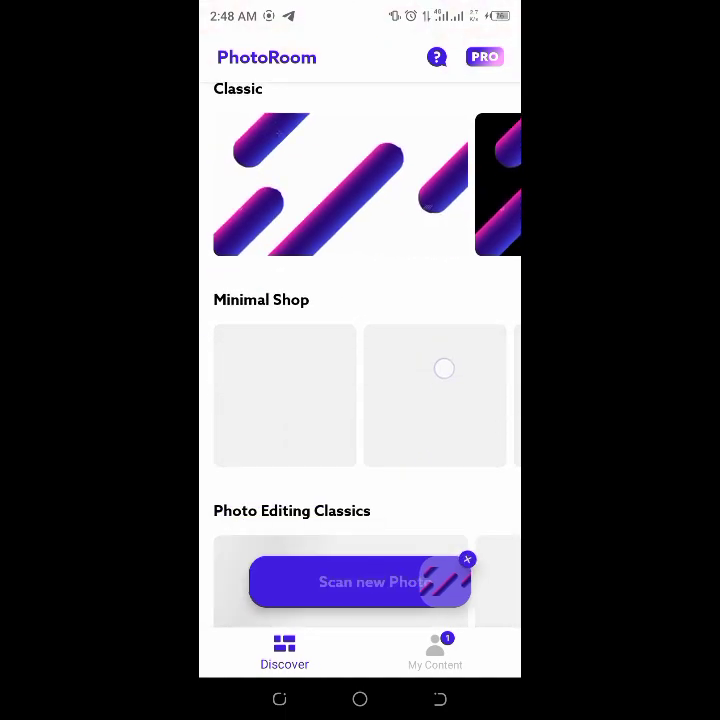
scroll("down", 3)
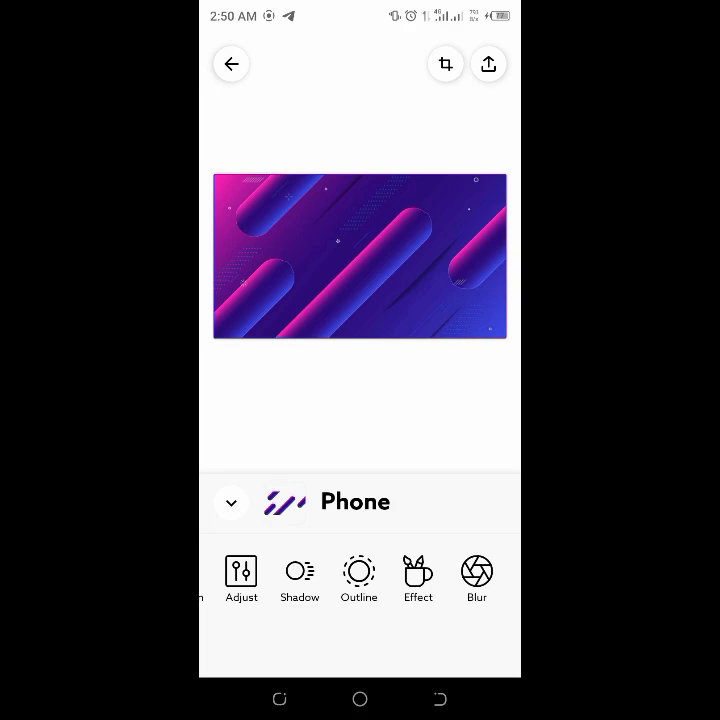
Apply a Gaussian blur to the striped banner and fine-tune its strength with the slider
left_click(476, 576)
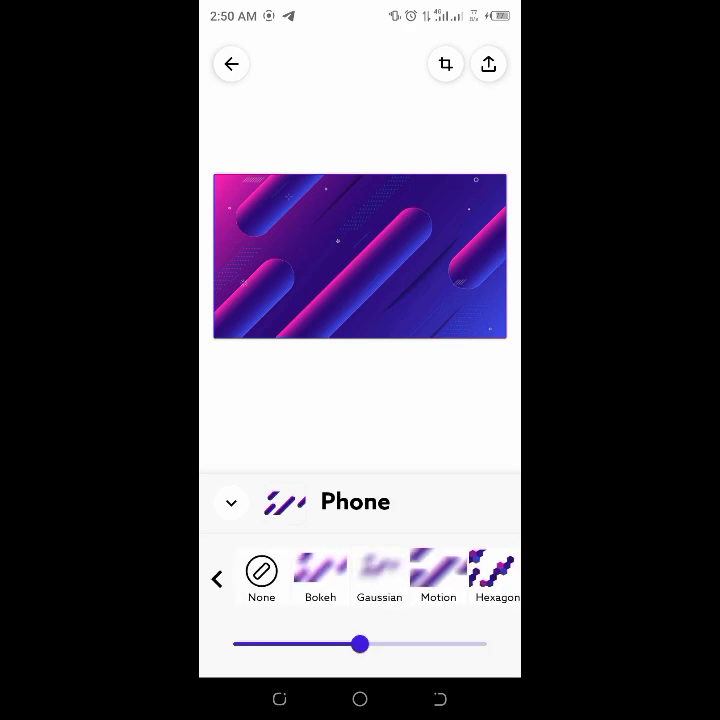
left_click(380, 576)
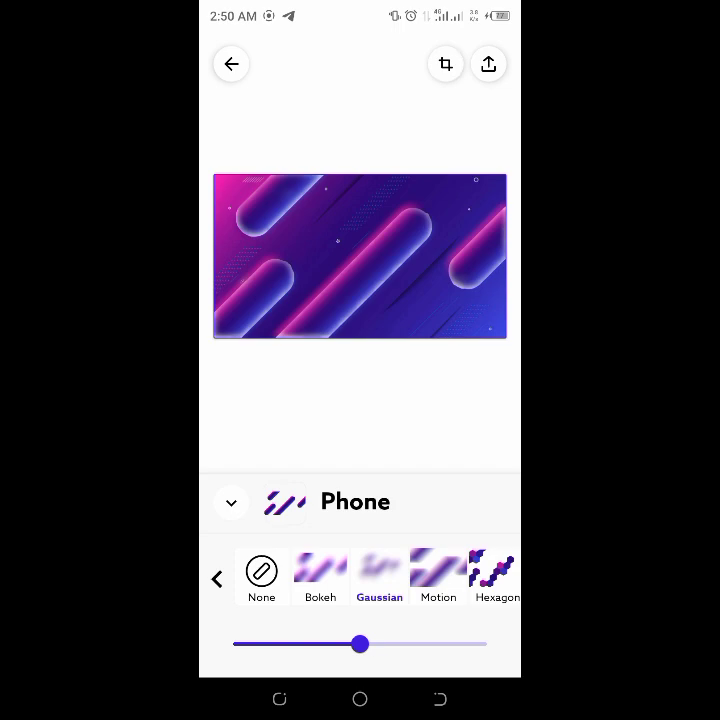
left_click_drag(360, 644, 412, 644)
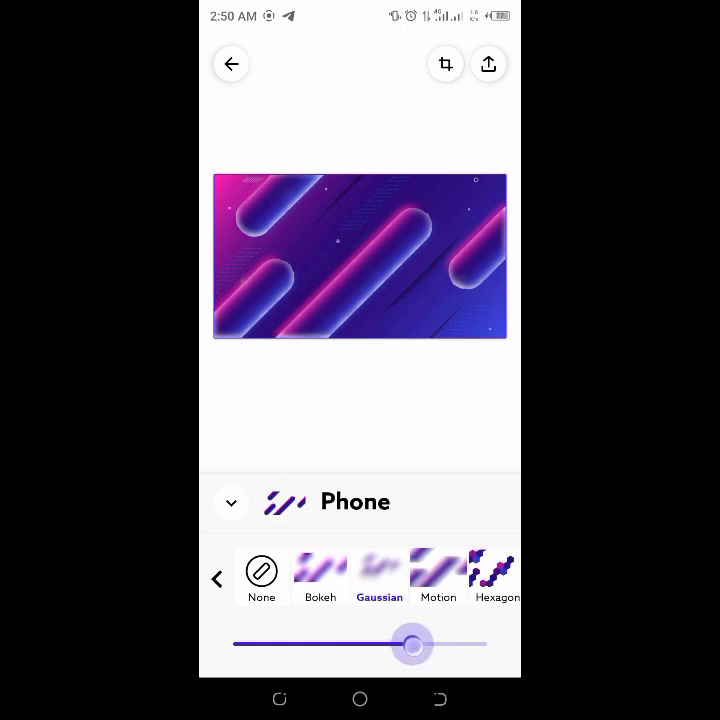
left_click_drag(412, 644, 430, 644)
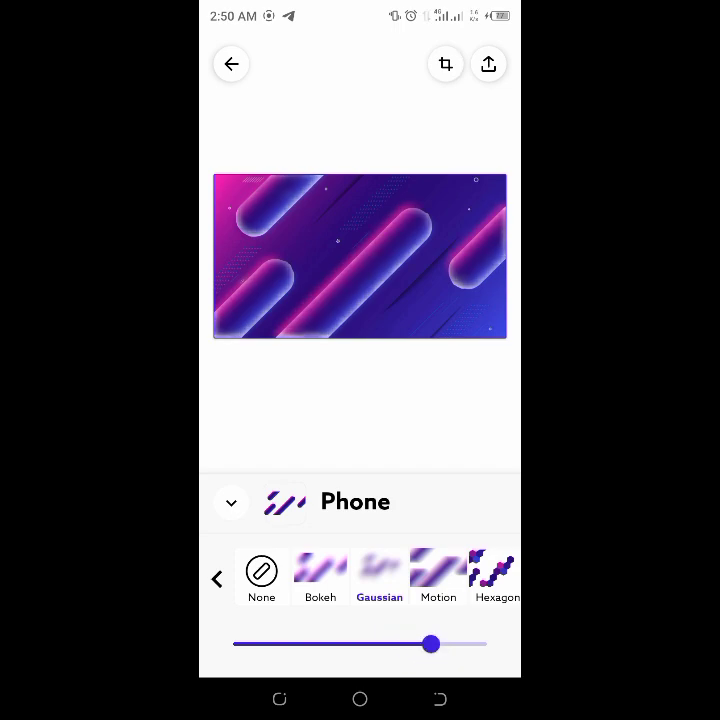
left_click_drag(430, 644, 400, 644)
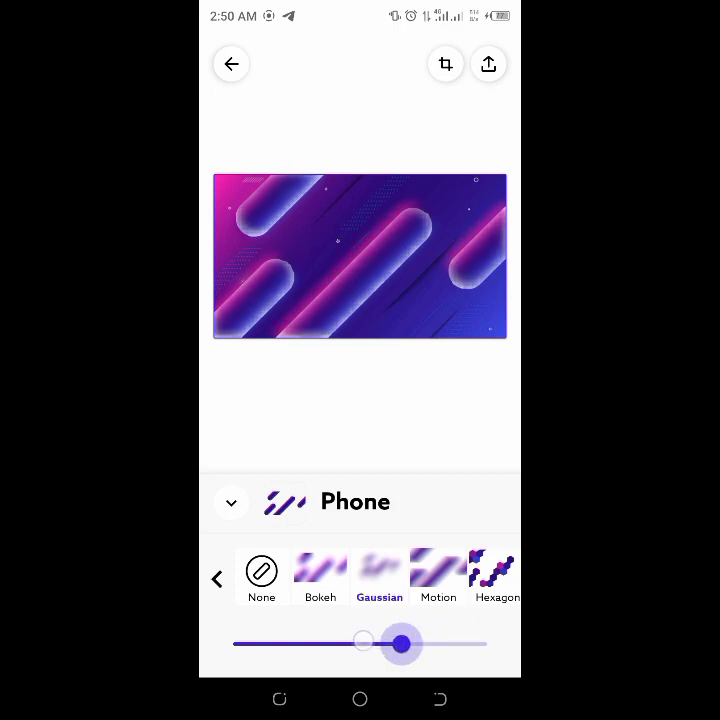
left_click_drag(400, 644, 316, 644)
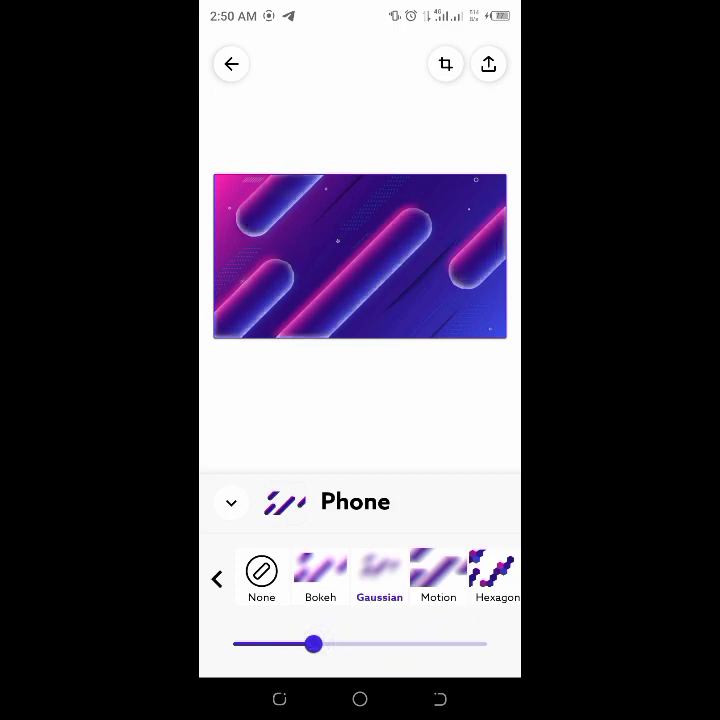
left_click_drag(314, 644, 288, 644)
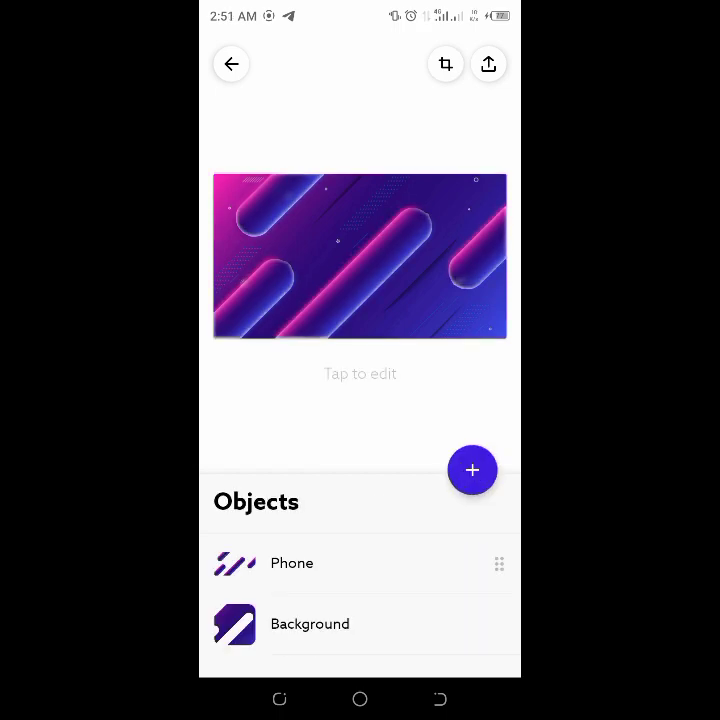
Give the Background object a Gaussian blur and adjust how strongly it is blurred
left_click(310, 624)
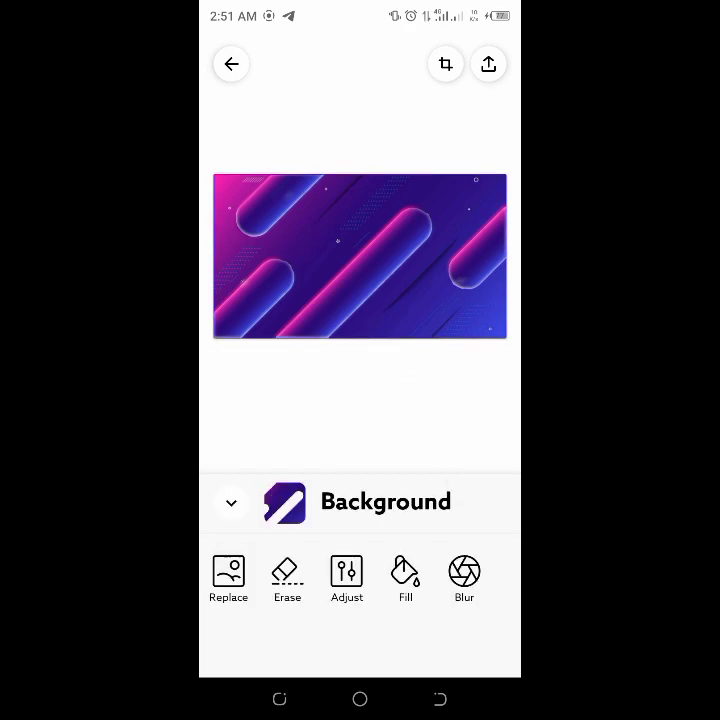
left_click(464, 576)
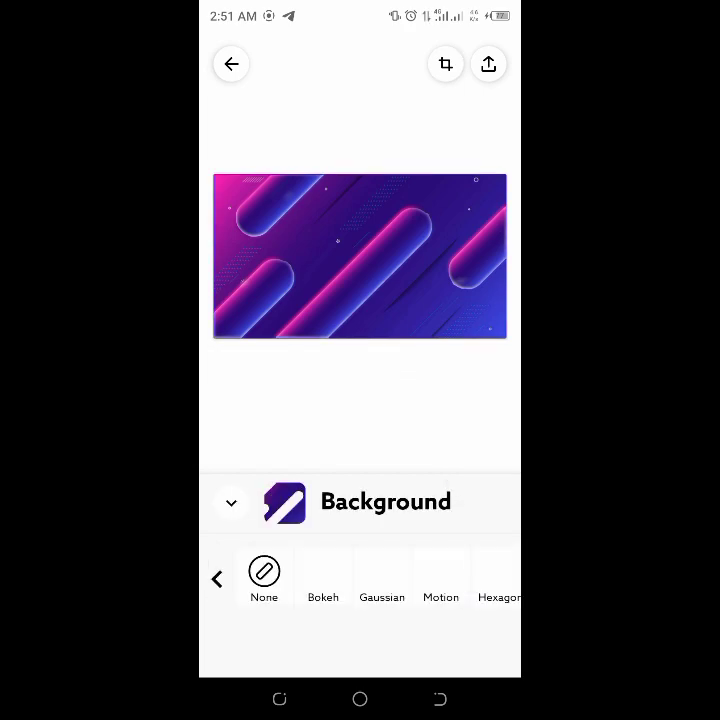
left_click(380, 570)
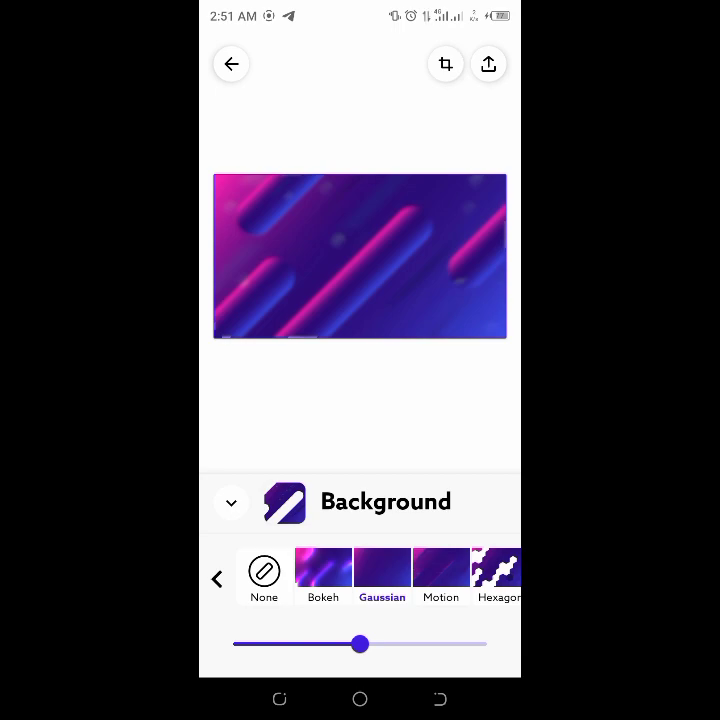
left_click_drag(424, 184, 298, 448)
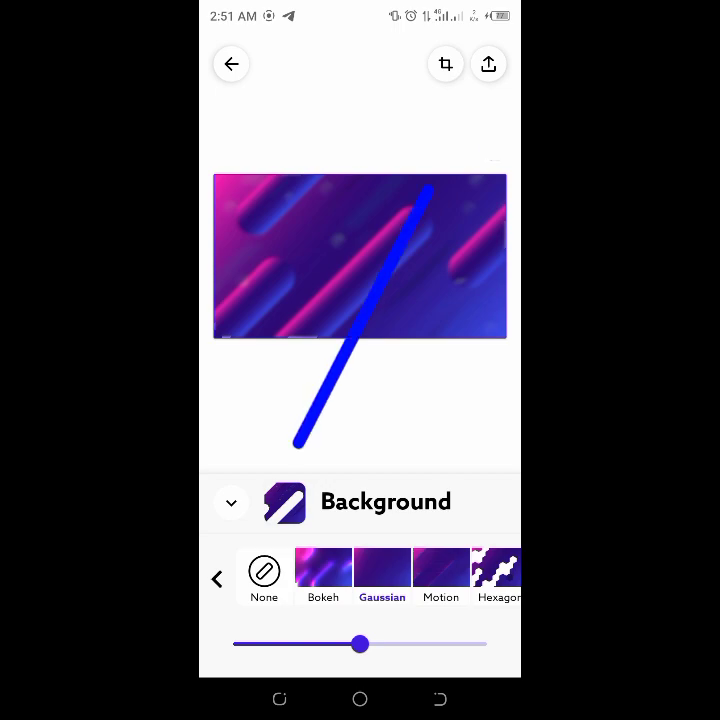
Export the blurred banner and save it to the gallery
left_click(488, 64)
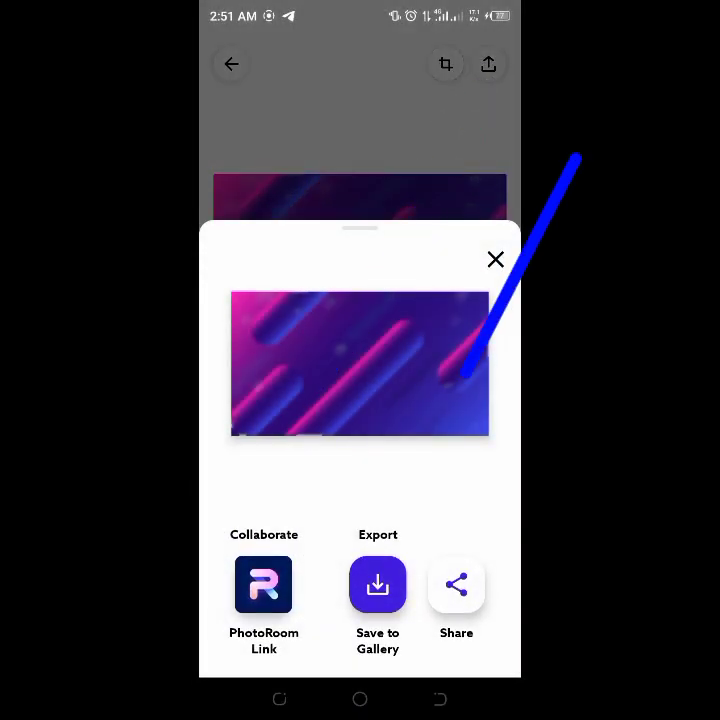
left_click(378, 584)
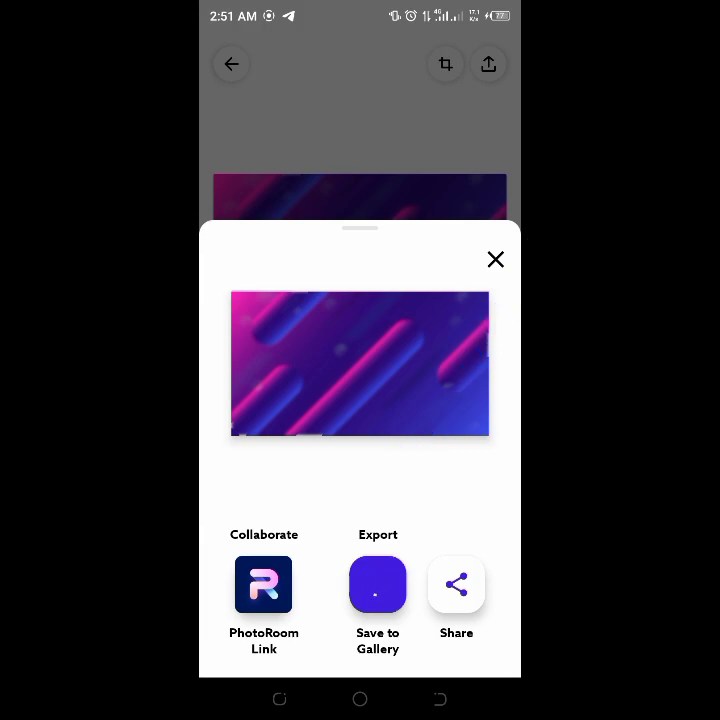
left_click(496, 260)
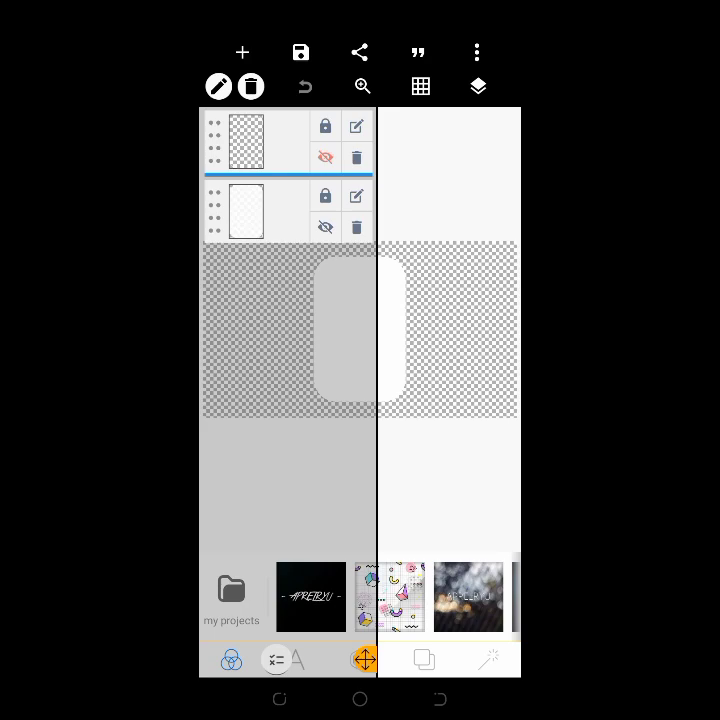
Hide the rounded card layer and use the blurred banner from the gallery as the background
left_click(324, 228)
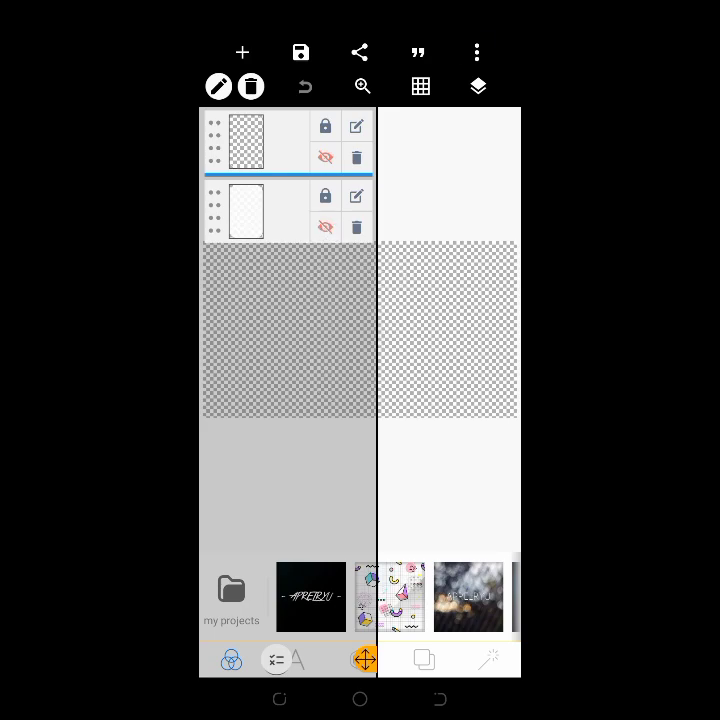
left_click(476, 52)
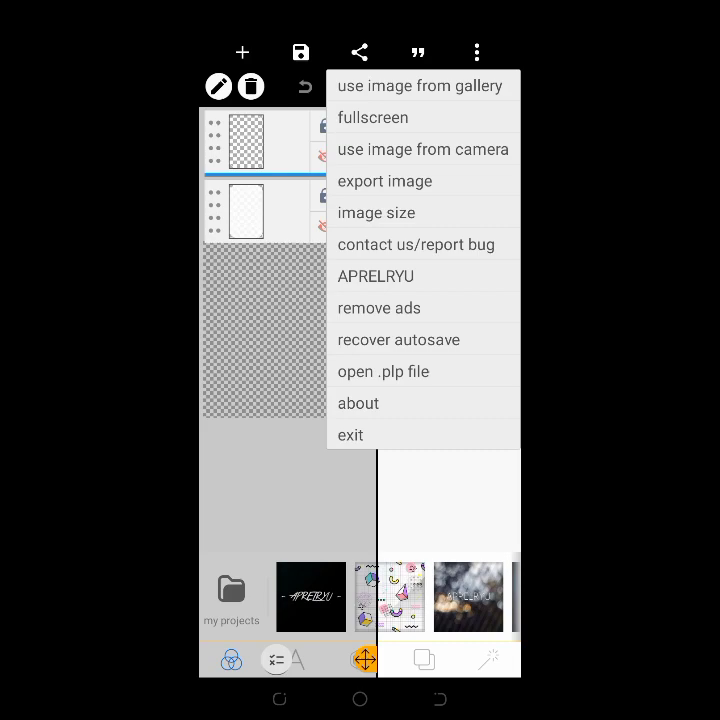
left_click(384, 370)
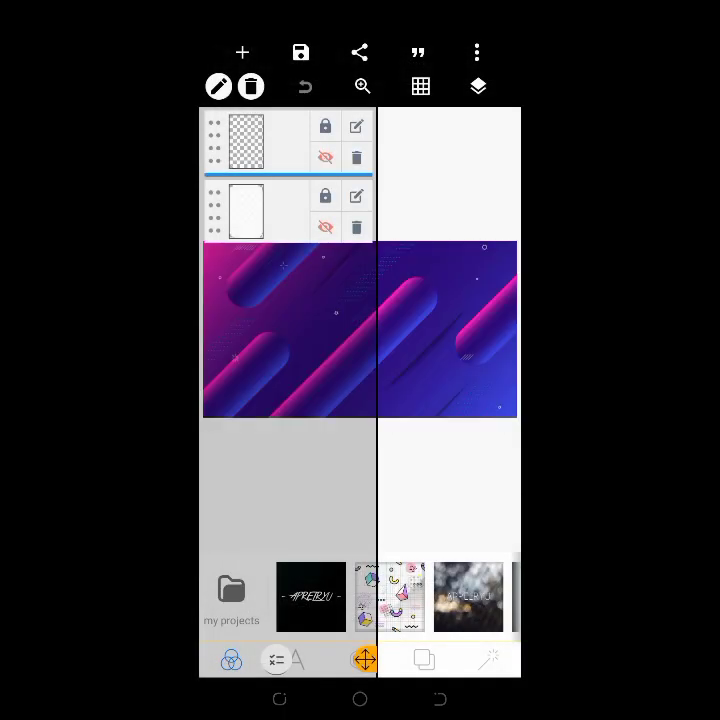
Texture the white rounded card with the blurred banner image from the PhotoRoom album
left_click(476, 86)
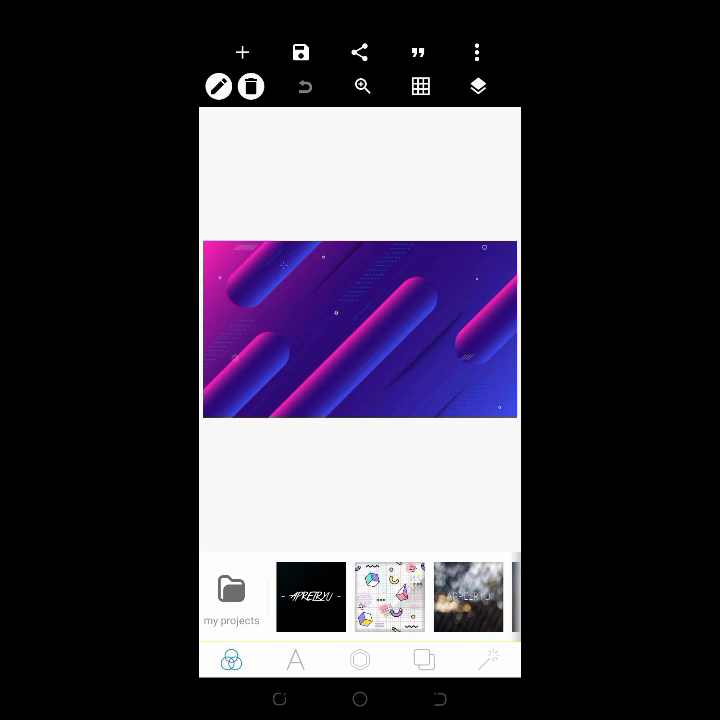
left_click(218, 86)
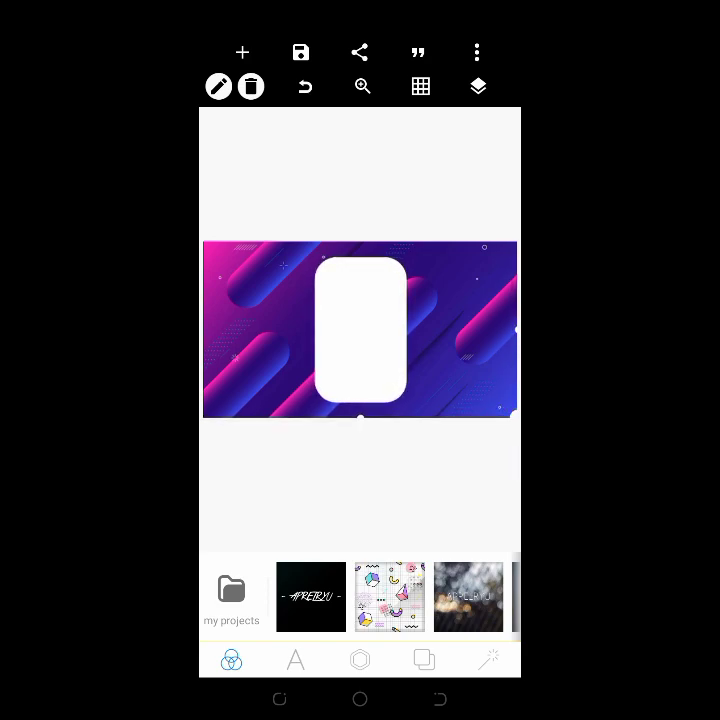
left_click(360, 658)
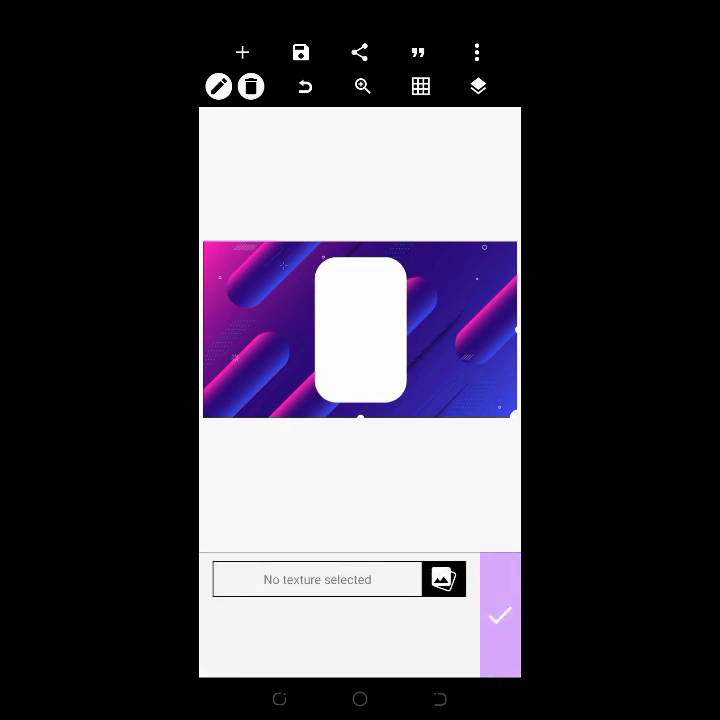
left_click(444, 580)
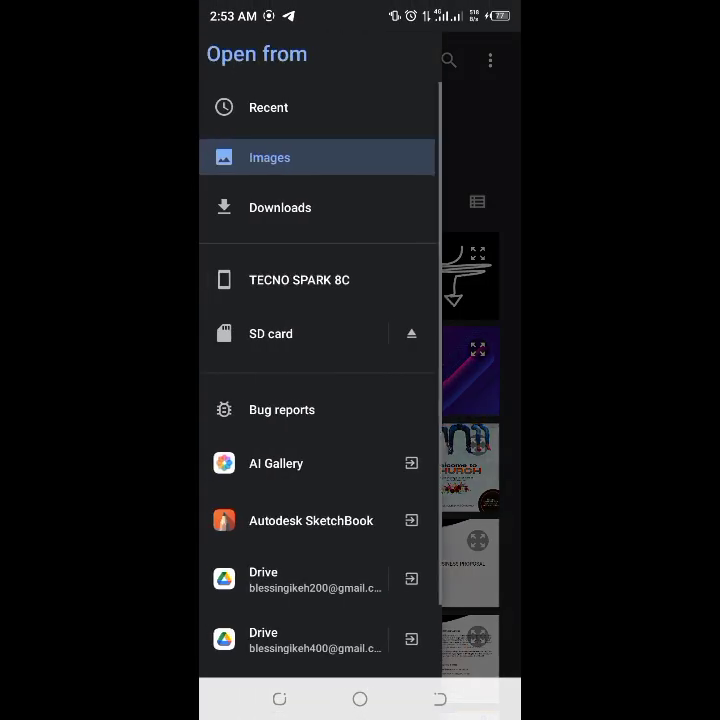
left_click(268, 156)
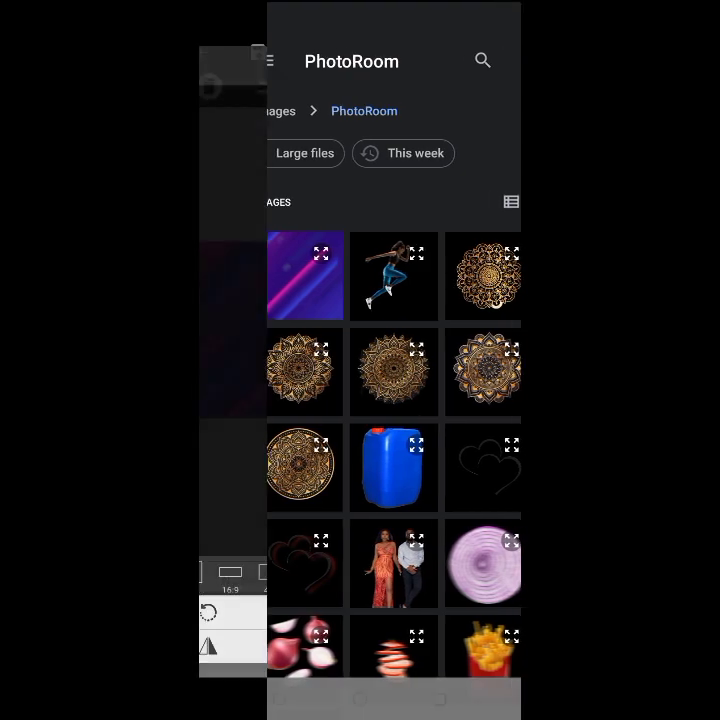
left_click(304, 276)
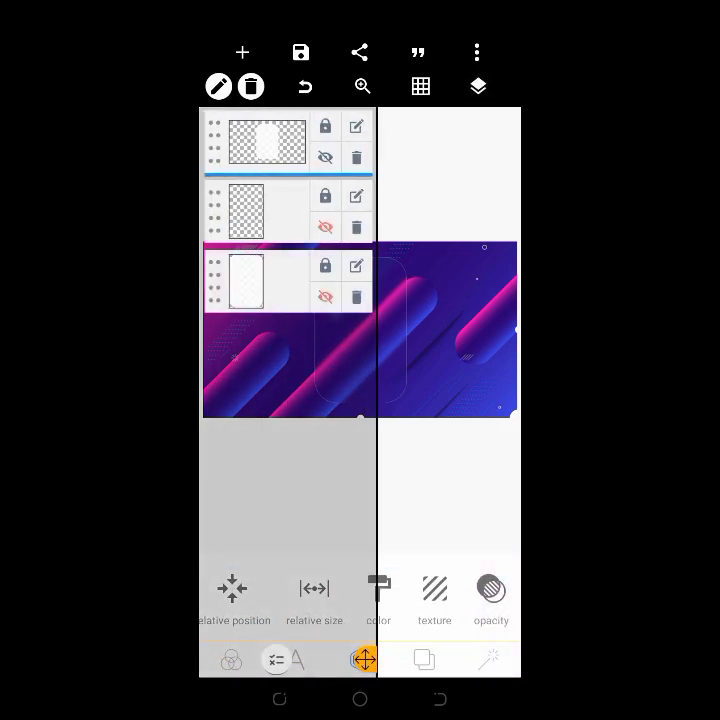
Colour the card white with alpha lowered to about 35–41 for a frosted-glass look
left_click(324, 126)
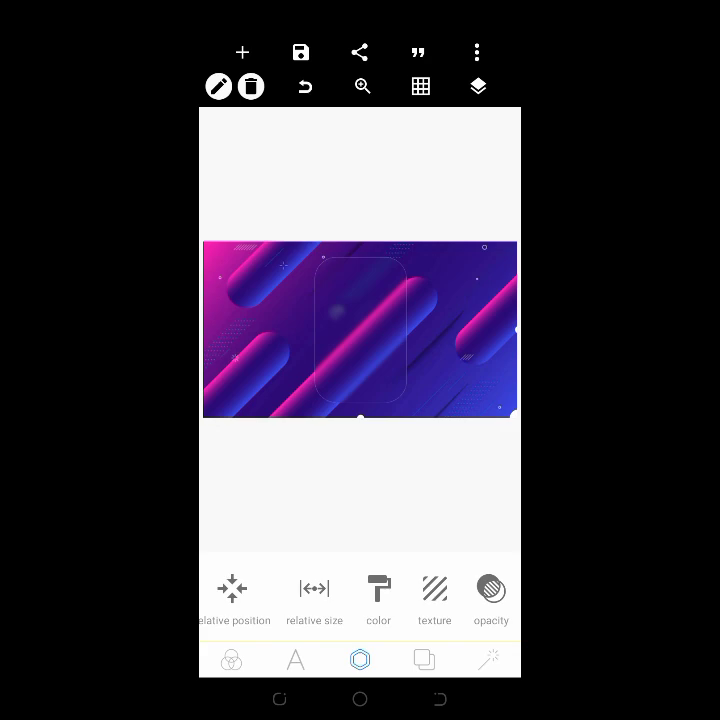
left_click(476, 86)
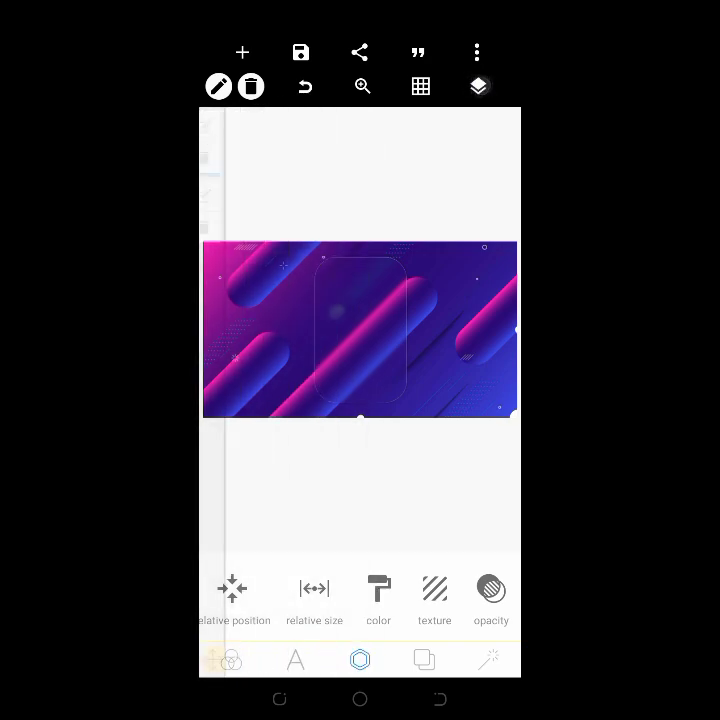
left_click(490, 588)
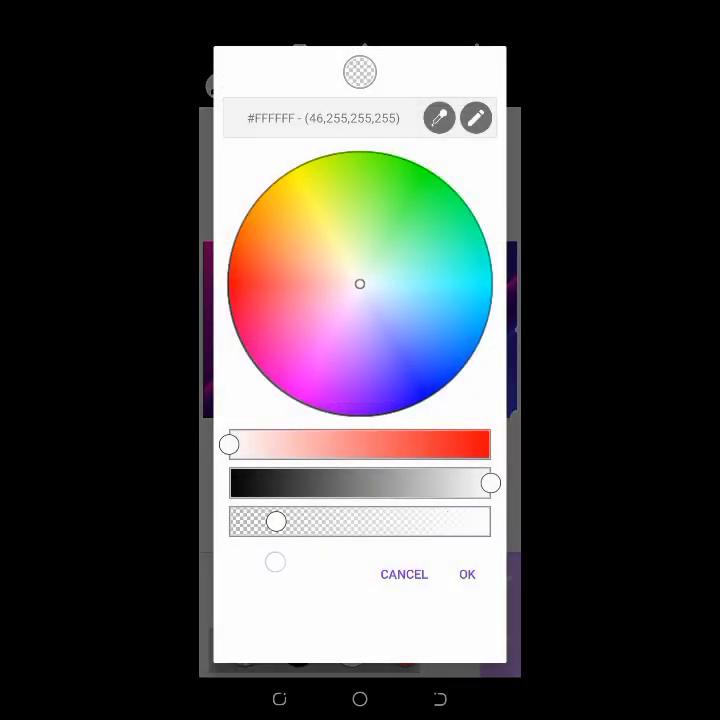
left_click(468, 574)
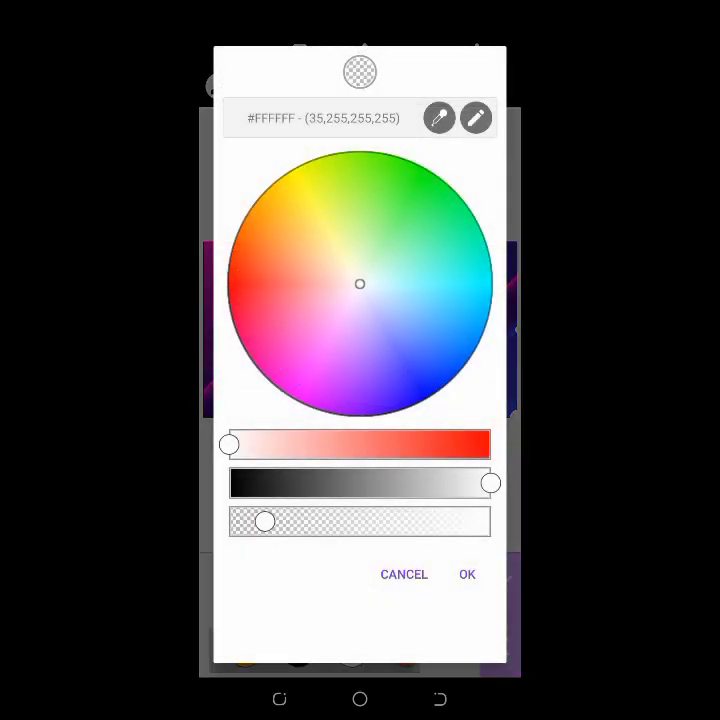
left_click(468, 574)
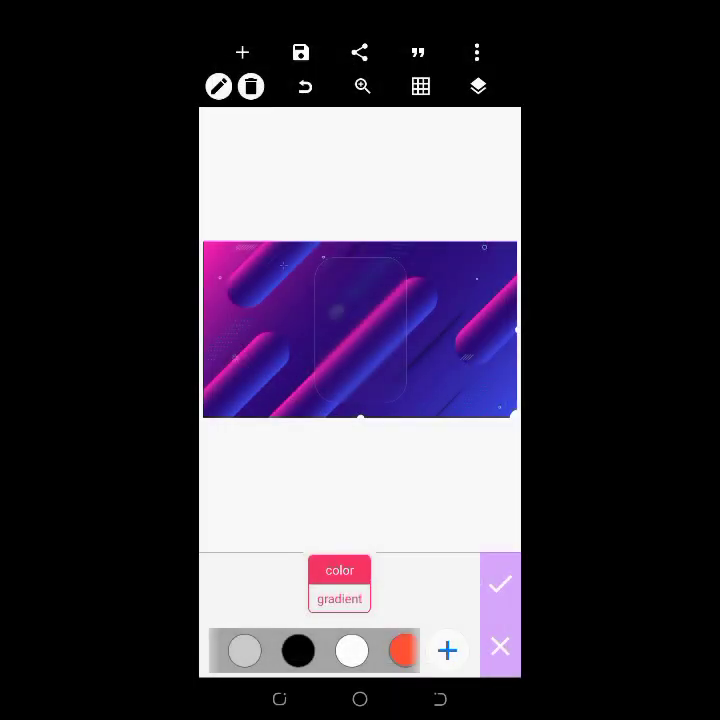
left_click(352, 650)
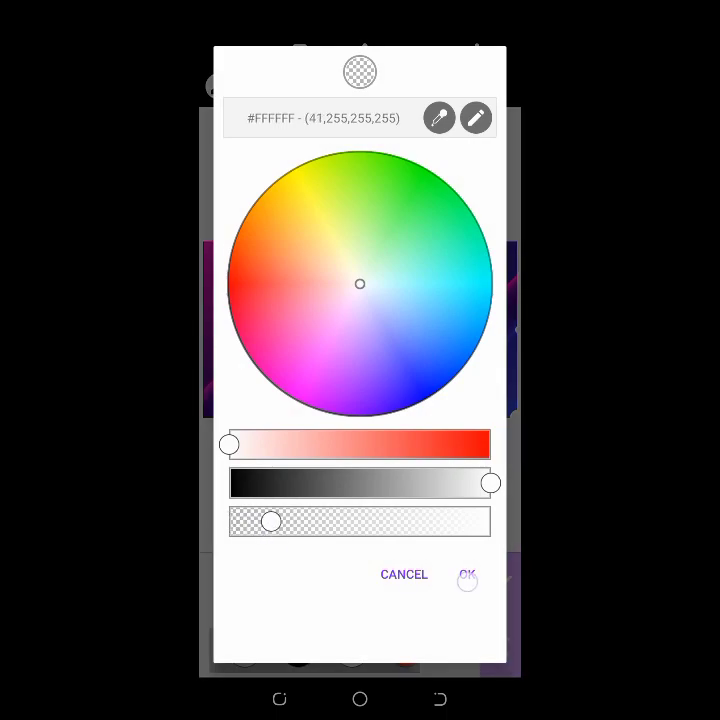
left_click(468, 576)
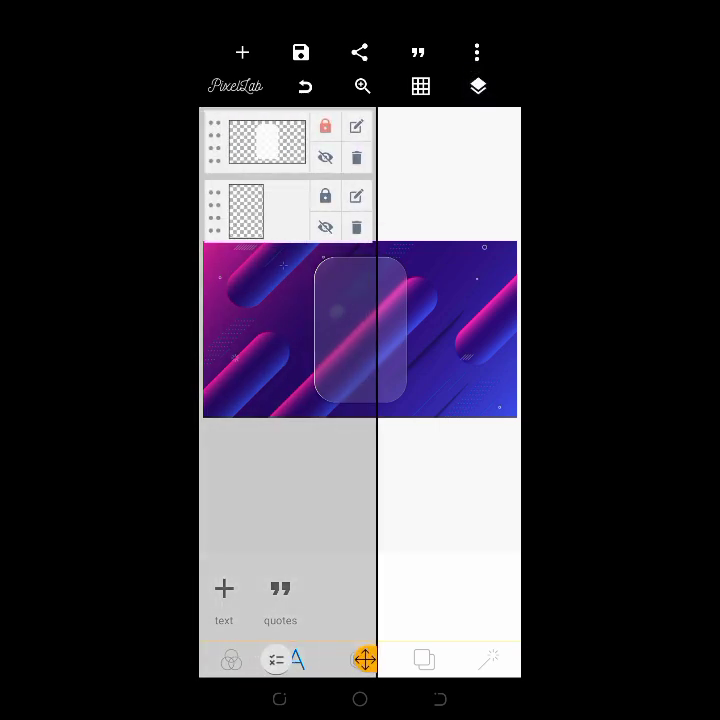
left_click(268, 142)
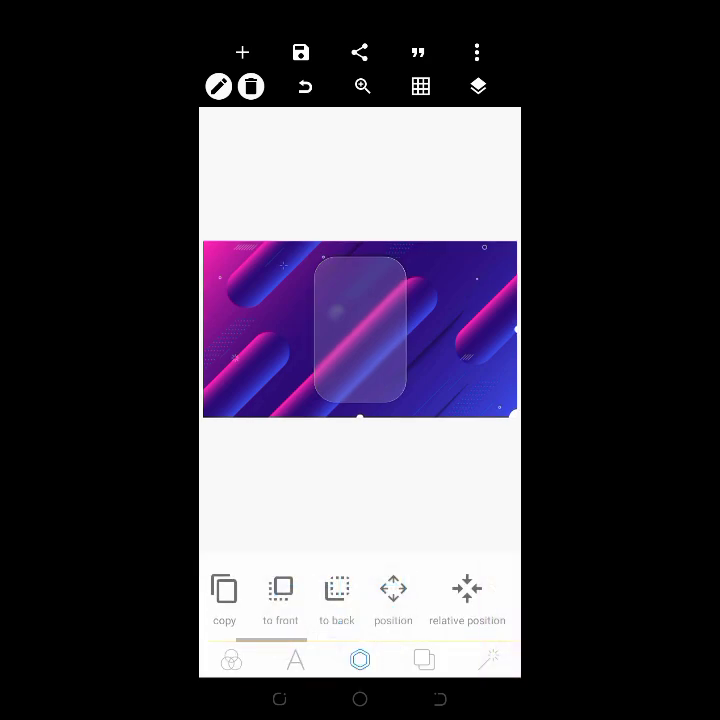
left_click(476, 86)
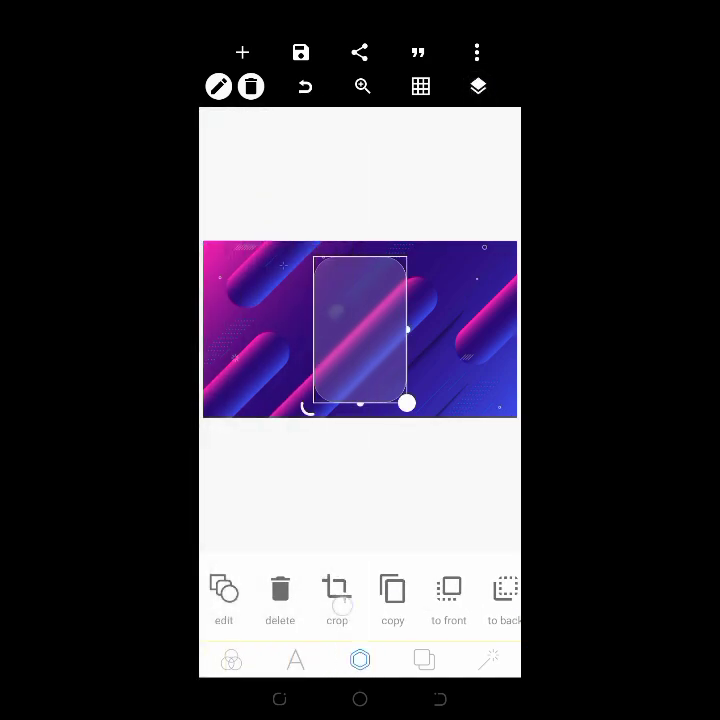
left_click(224, 596)
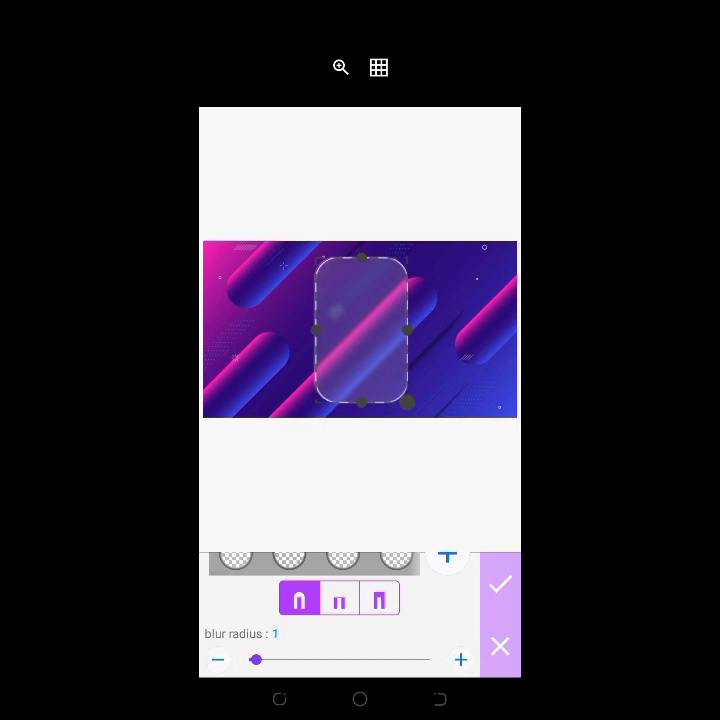
left_click(500, 584)
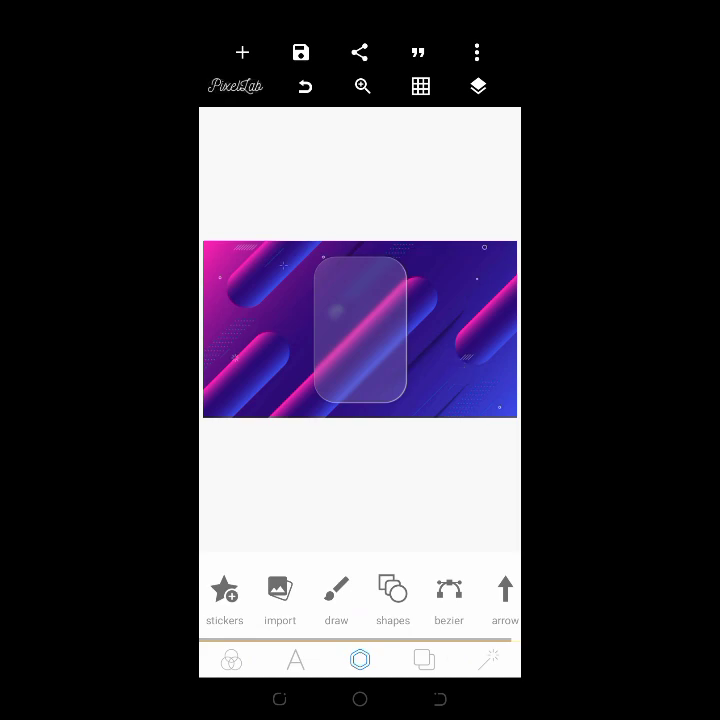
left_click(360, 660)
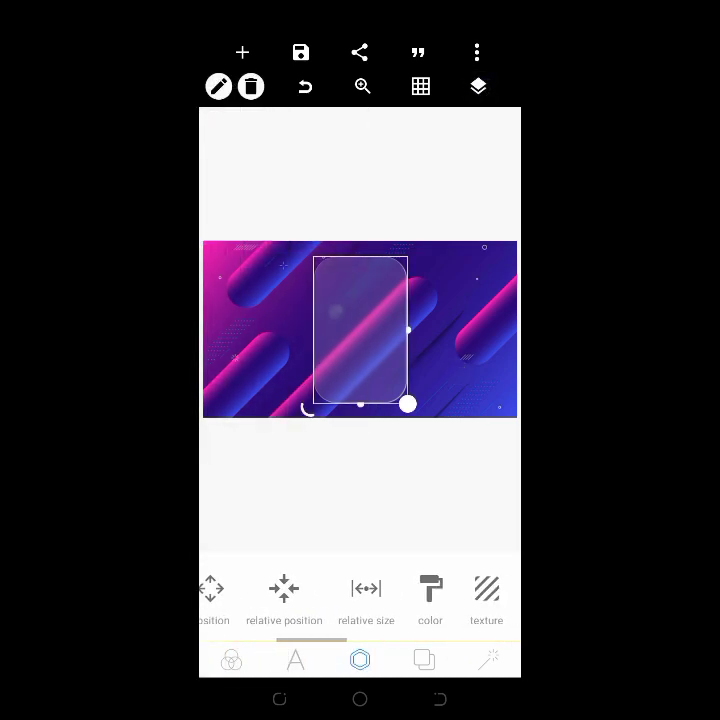
left_click(476, 86)
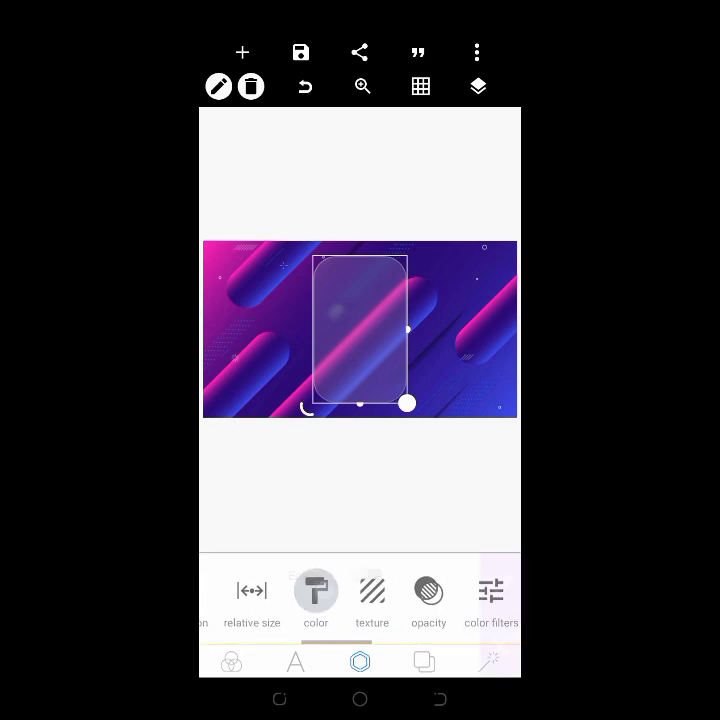
Set a gradient stop to a purple sampled from the background with the eyedropper and enable the gradient
left_click(316, 590)
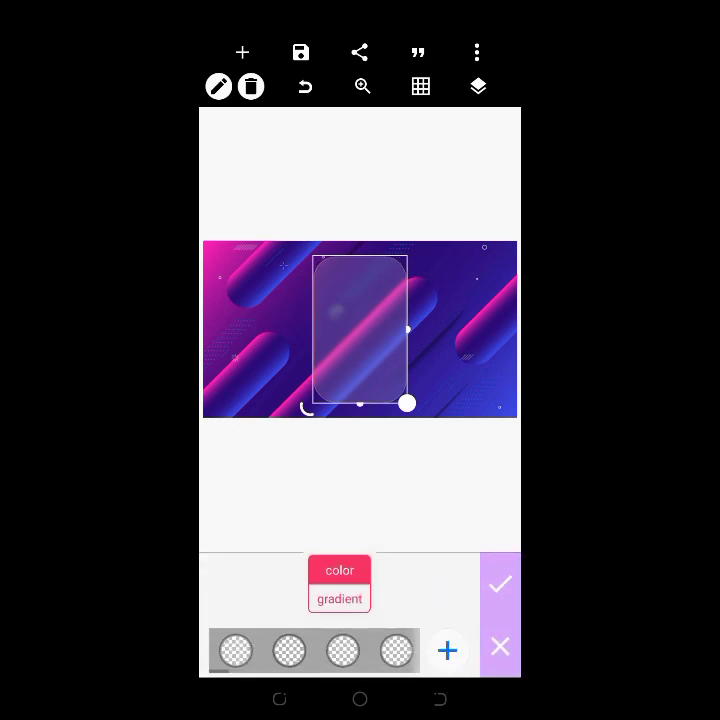
left_click(340, 598)
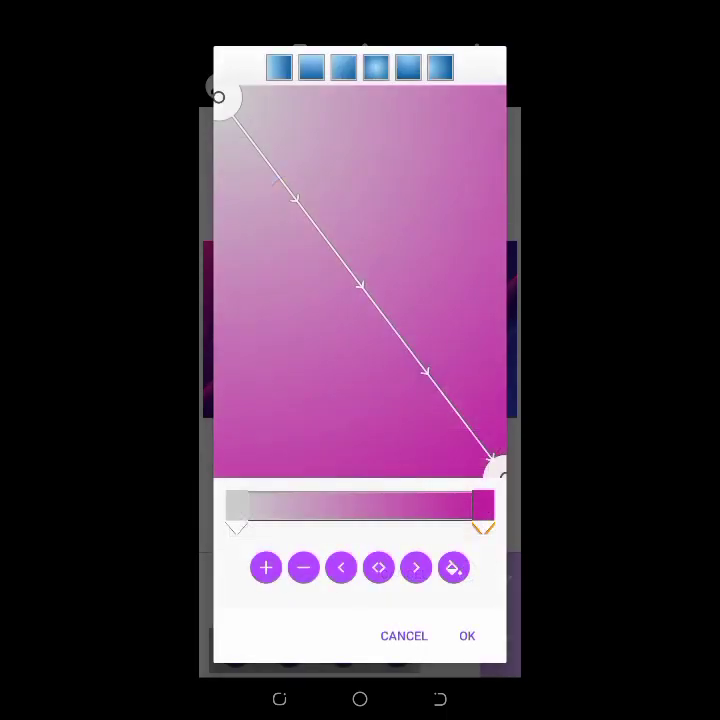
left_click(466, 636)
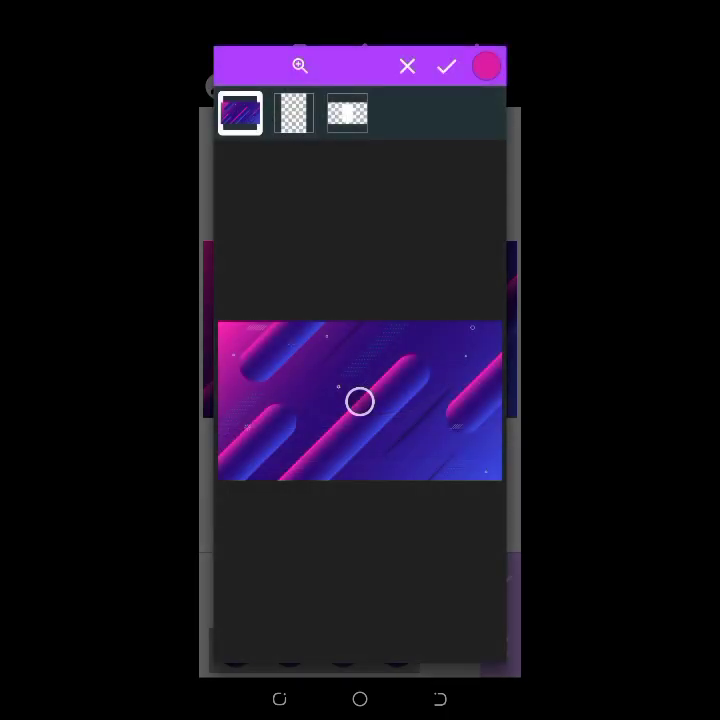
left_click(486, 66)
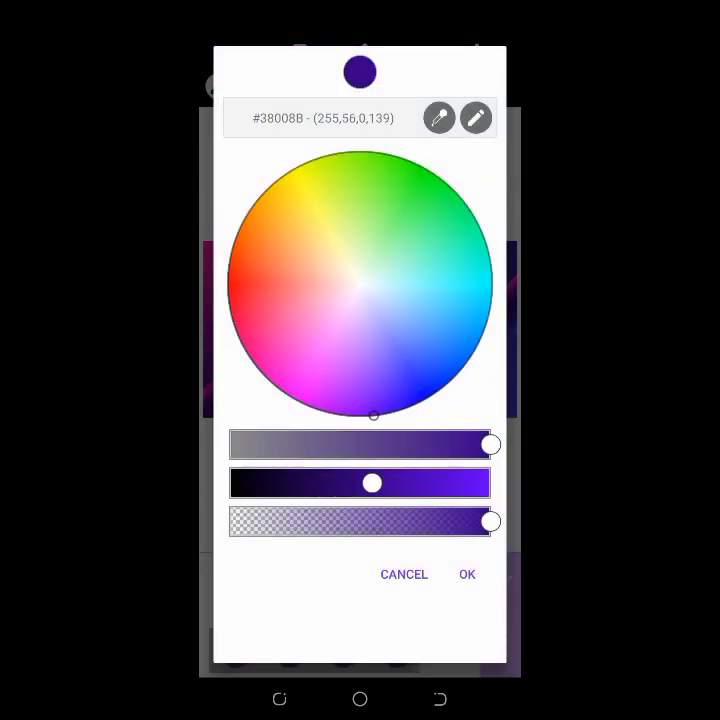
left_click(466, 572)
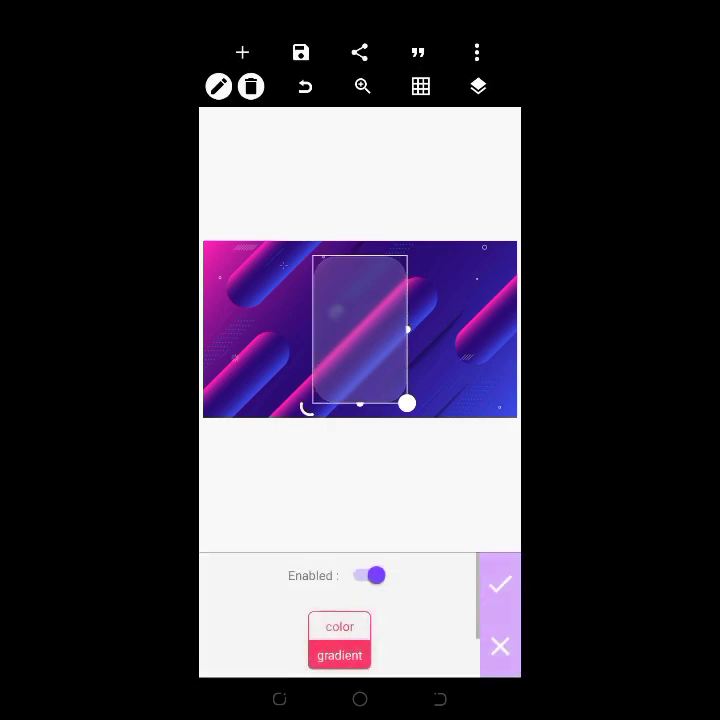
left_click(500, 584)
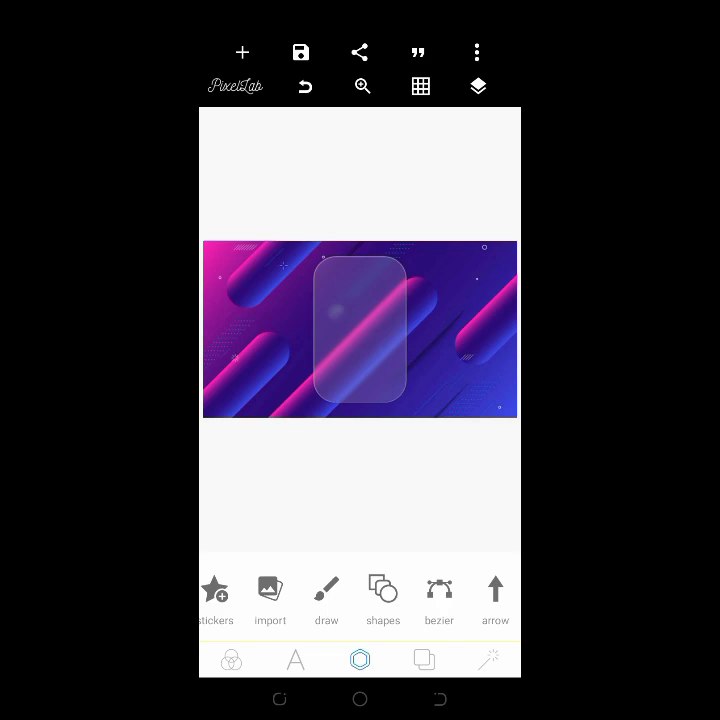
Reapply a low-alpha white colour to the card, then start importing the profile photo
left_click(242, 52)
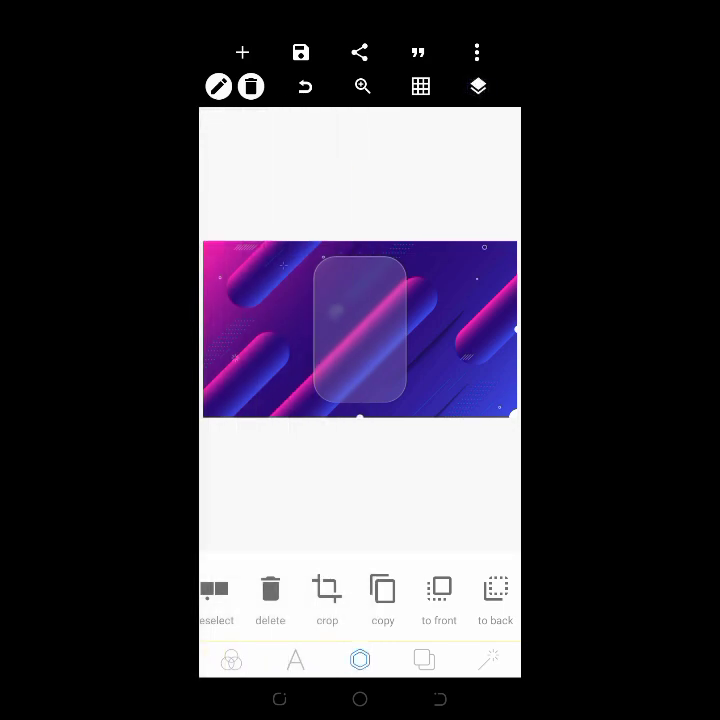
left_click(476, 86)
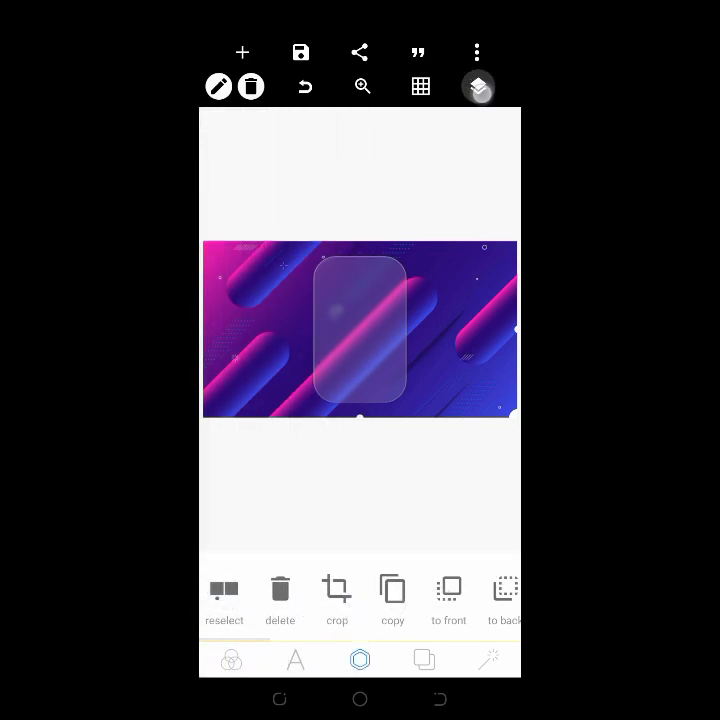
left_click(476, 86)
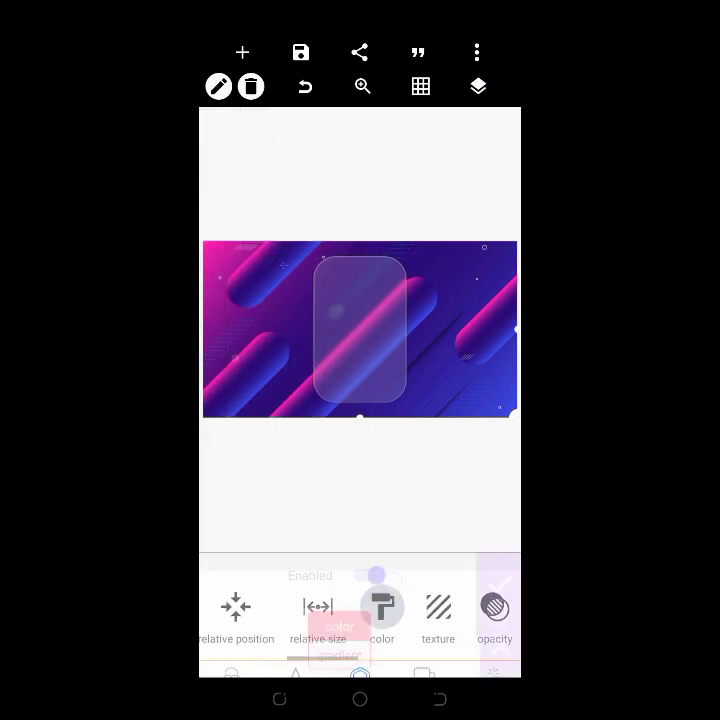
left_click(382, 610)
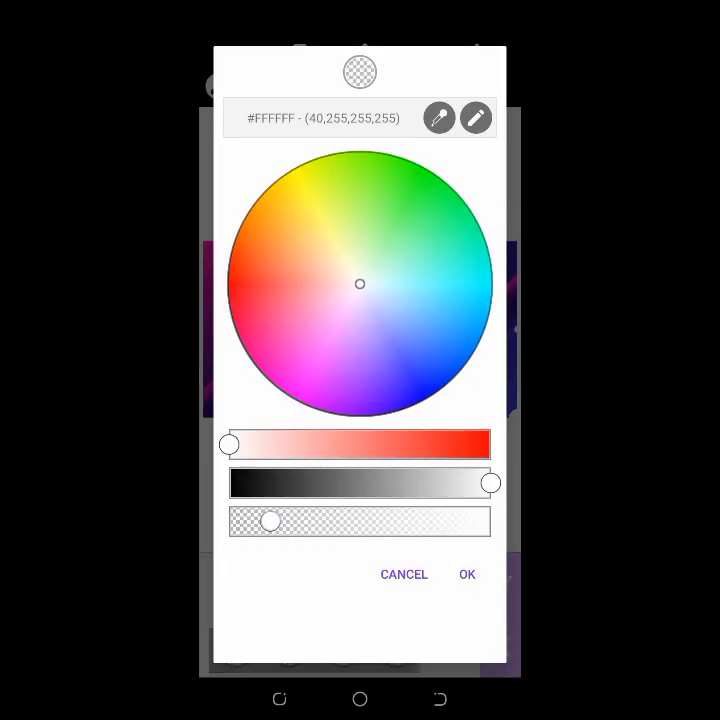
left_click(468, 574)
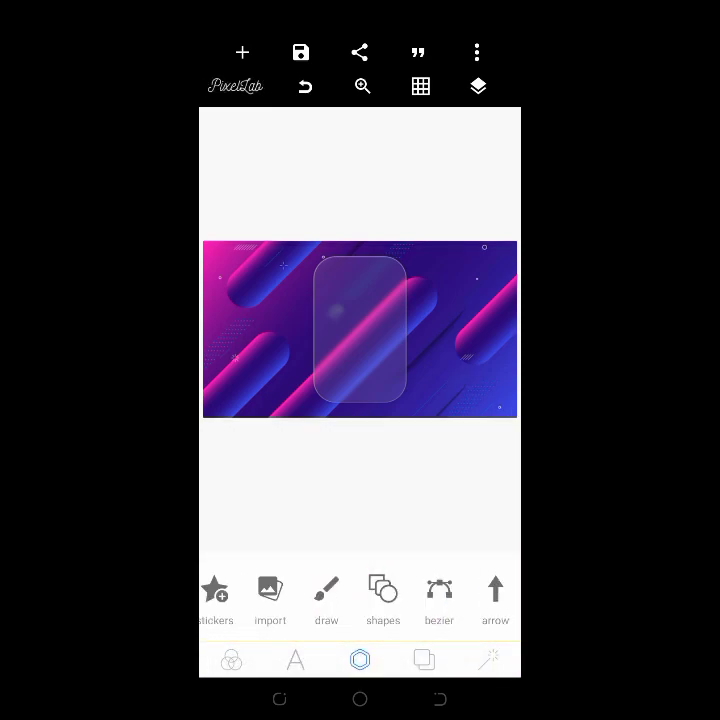
left_click(242, 52)
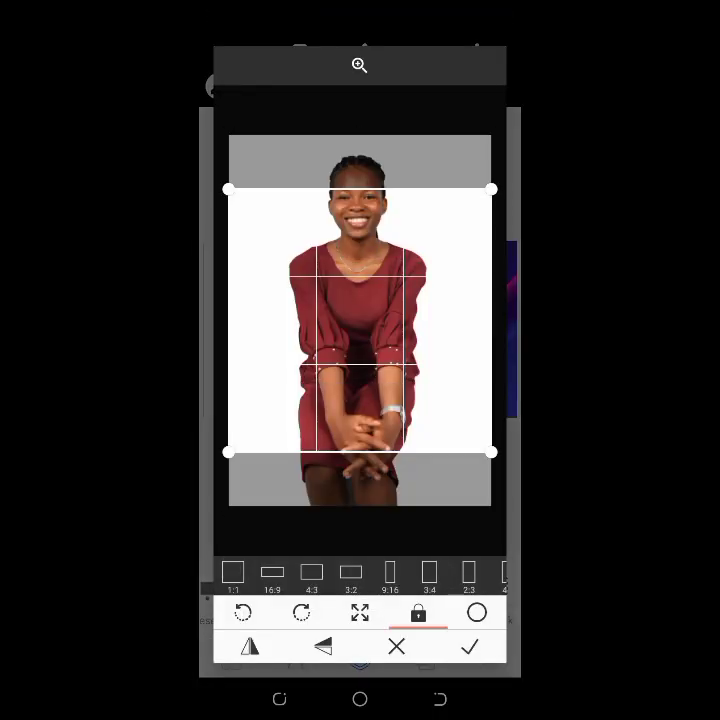
Crop the imported photo to a circle, shrink it onto the card top and align it centre horizontally
left_click(476, 612)
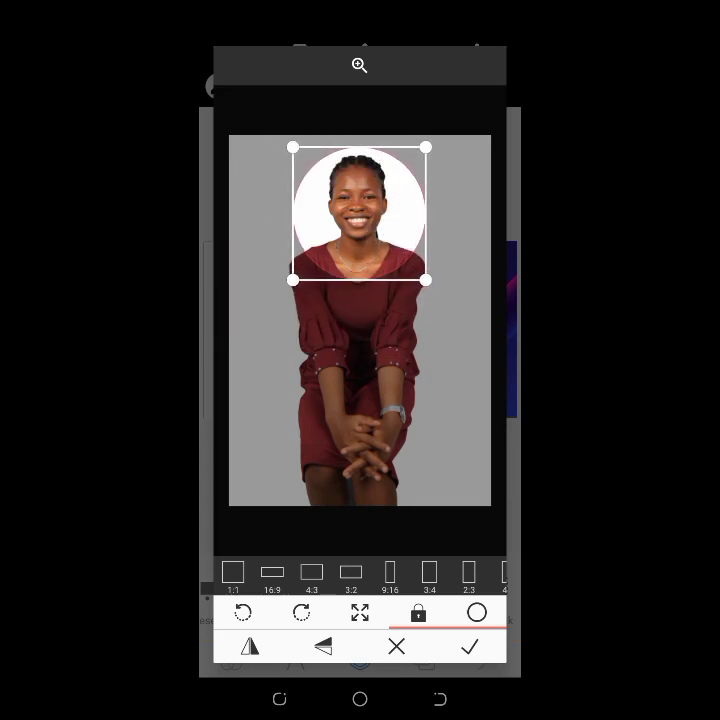
left_click(470, 646)
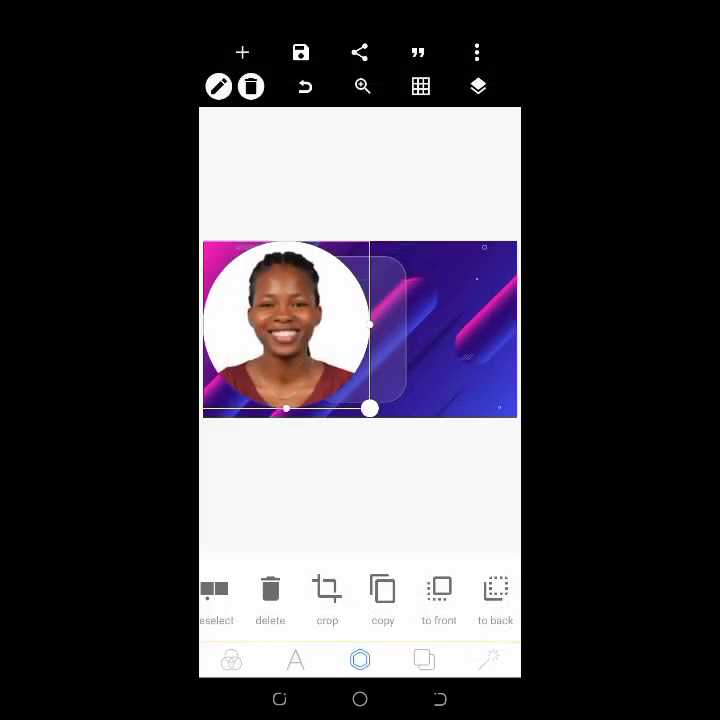
left_click_drag(370, 408, 270, 308)
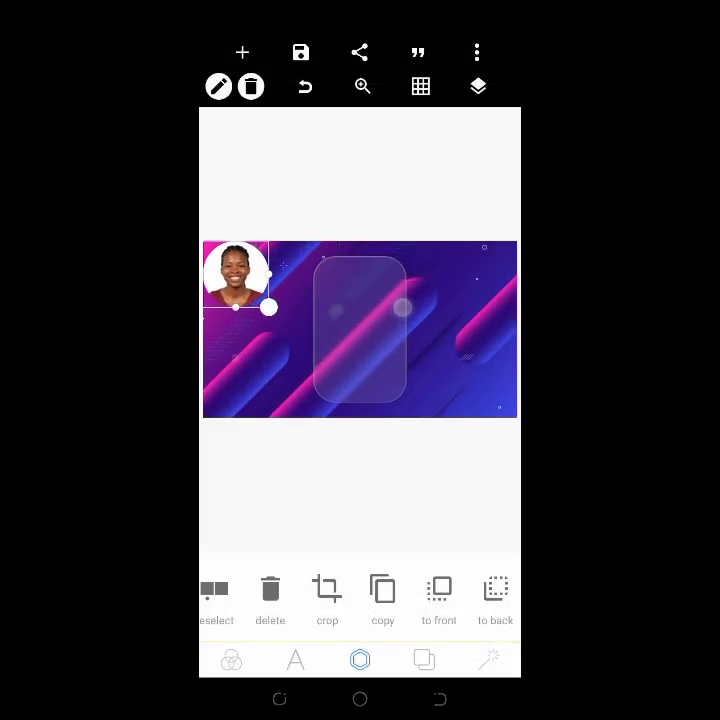
left_click_drag(236, 276, 360, 300)
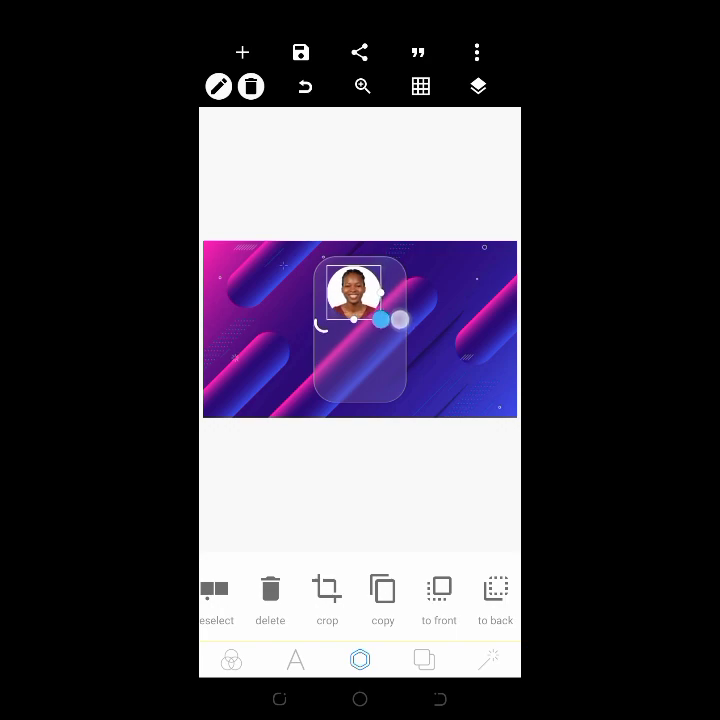
left_click(494, 590)
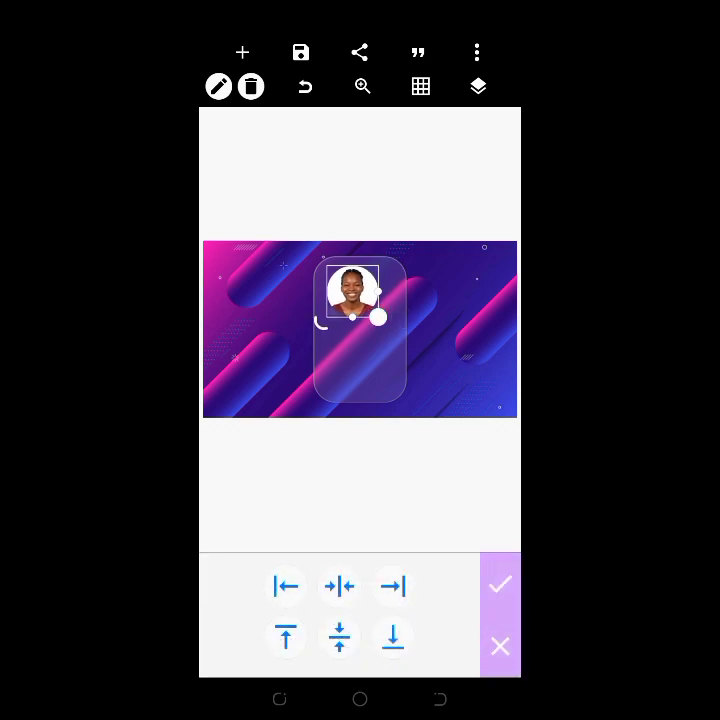
left_click(500, 584)
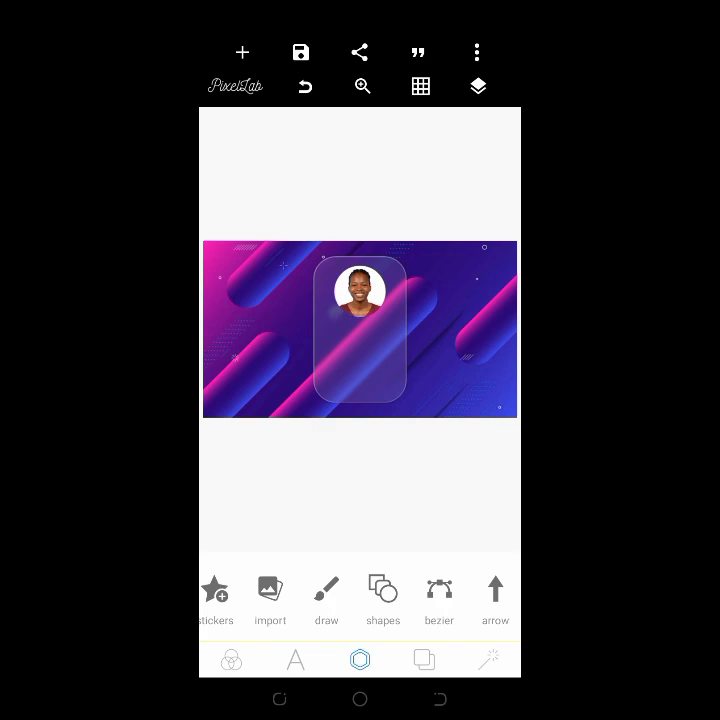
left_click(242, 52)
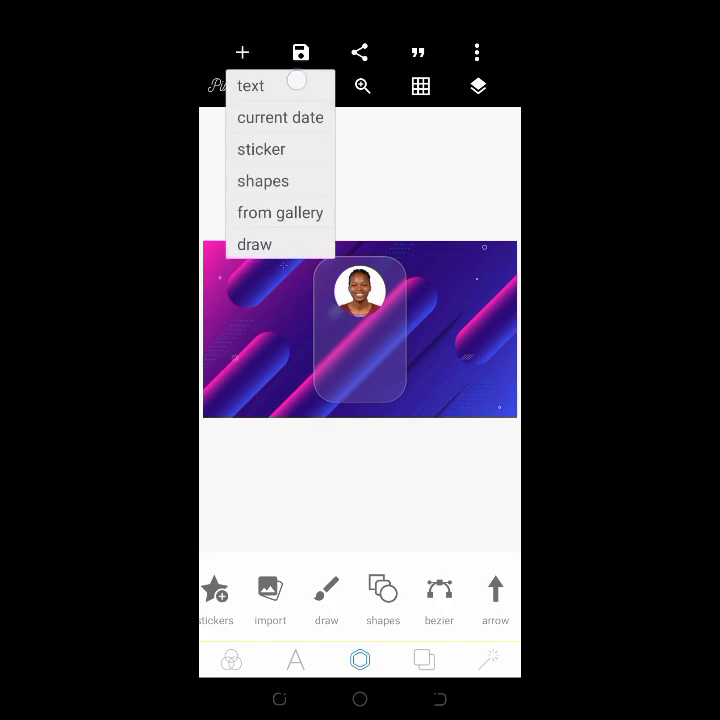
left_click(250, 84)
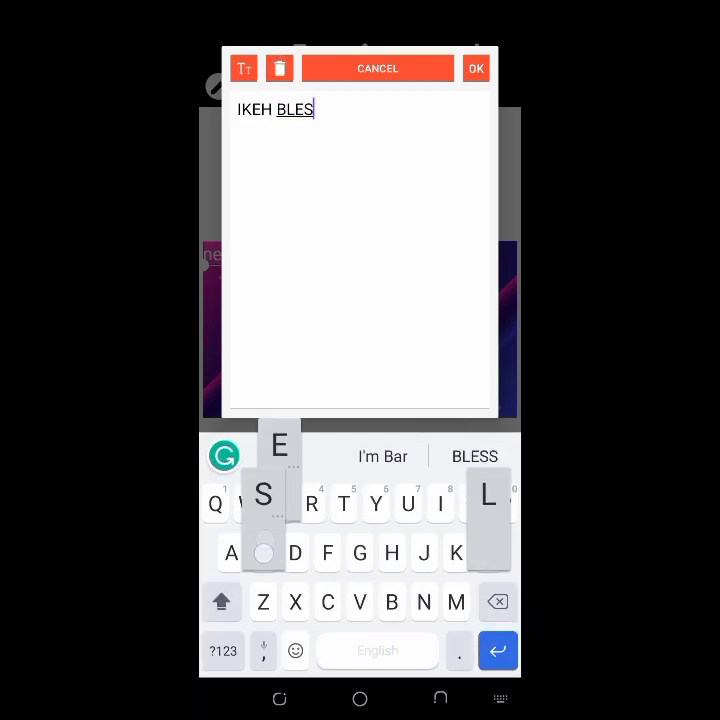
left_click(476, 68)
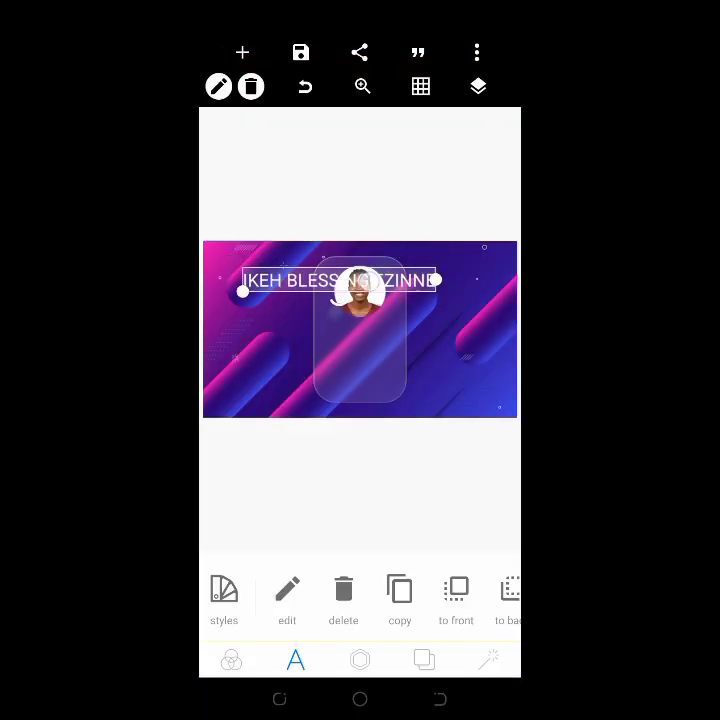
left_click(288, 588)
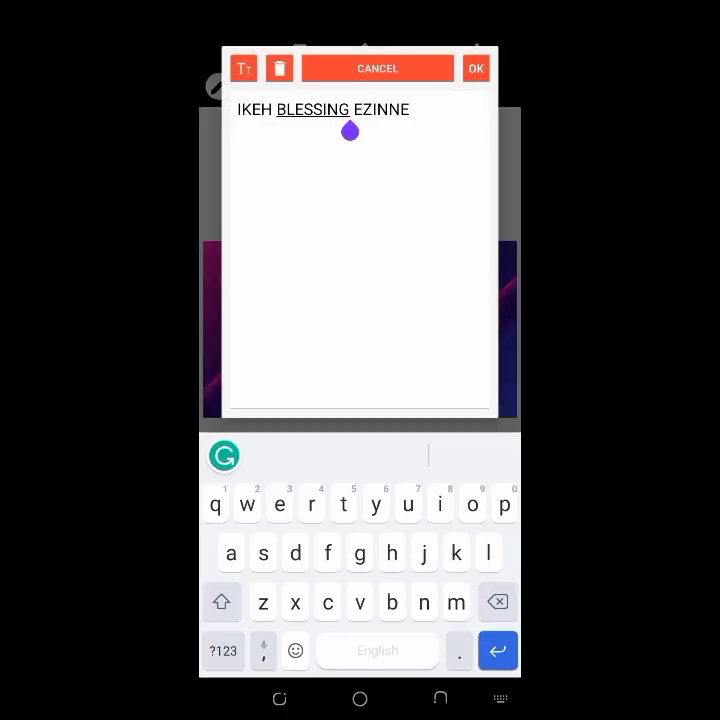
left_click(476, 68)
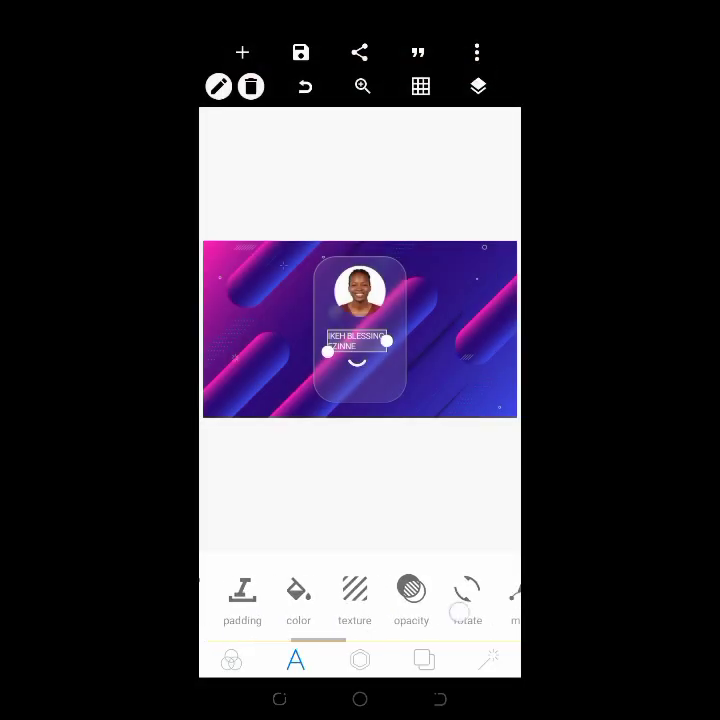
left_click(360, 336)
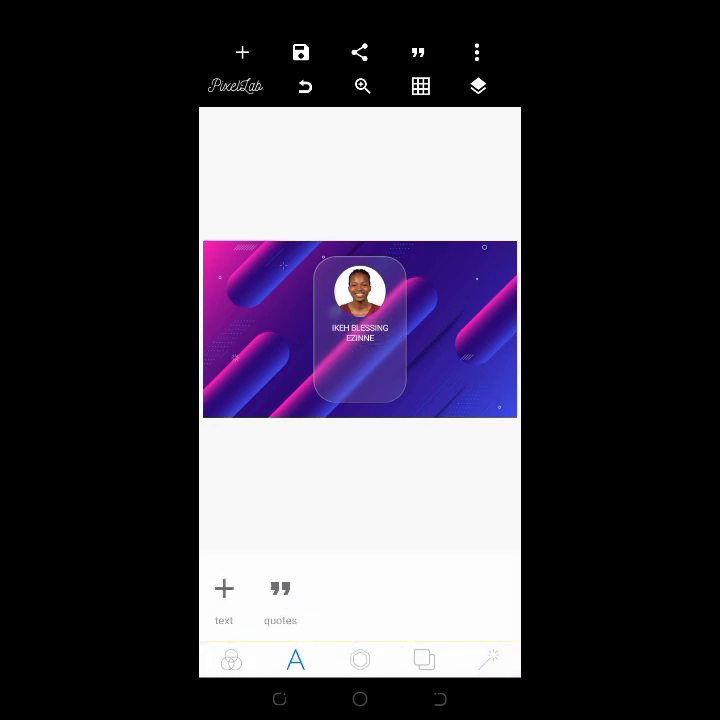
Set the name's line spacing to -5 and enlarge its text size
left_click(360, 332)
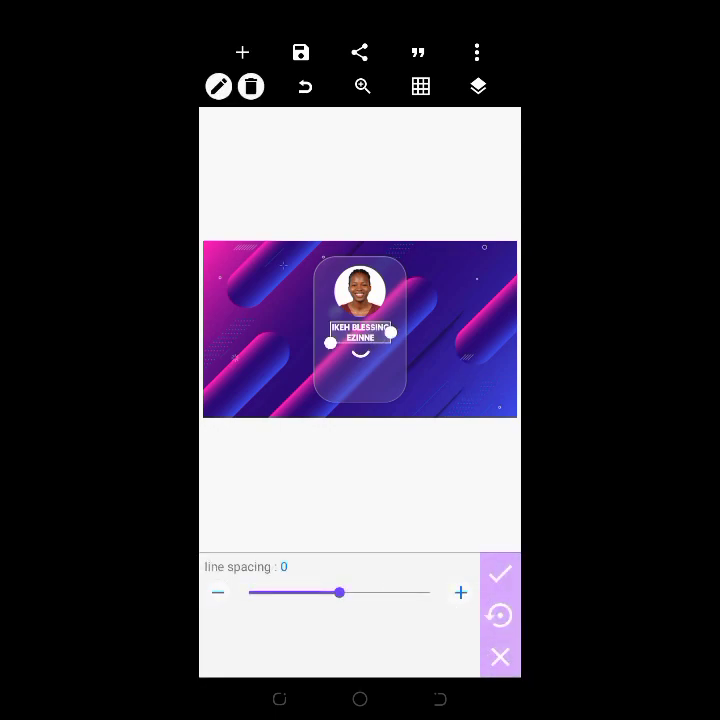
left_click_drag(340, 592, 336, 592)
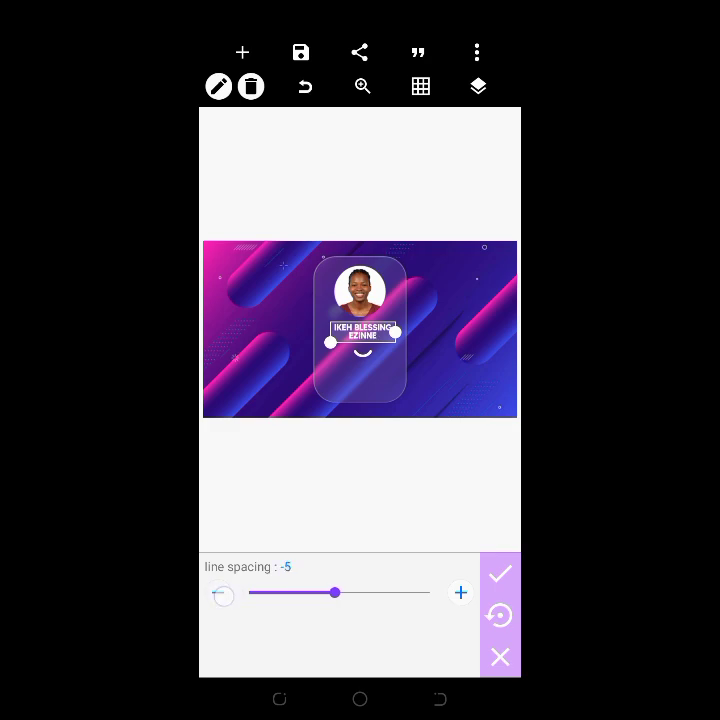
left_click(500, 572)
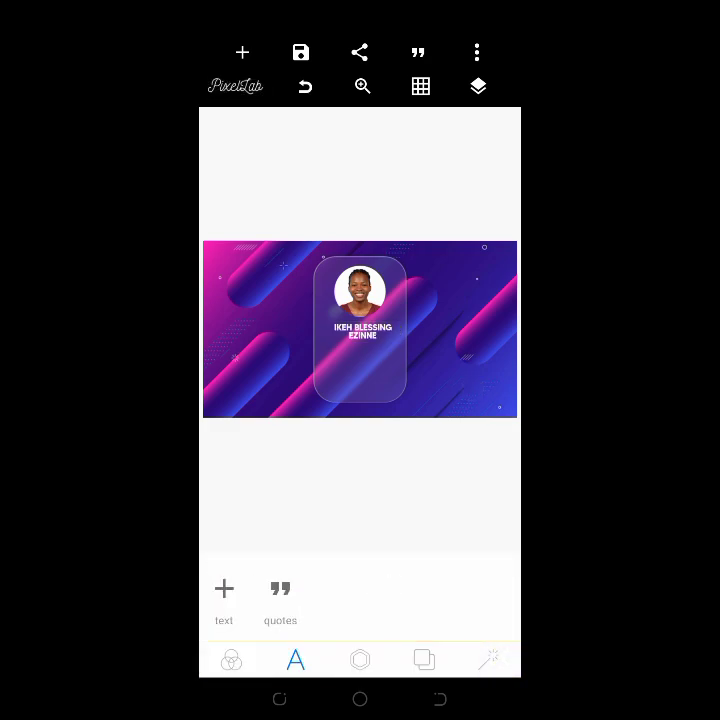
left_click(360, 330)
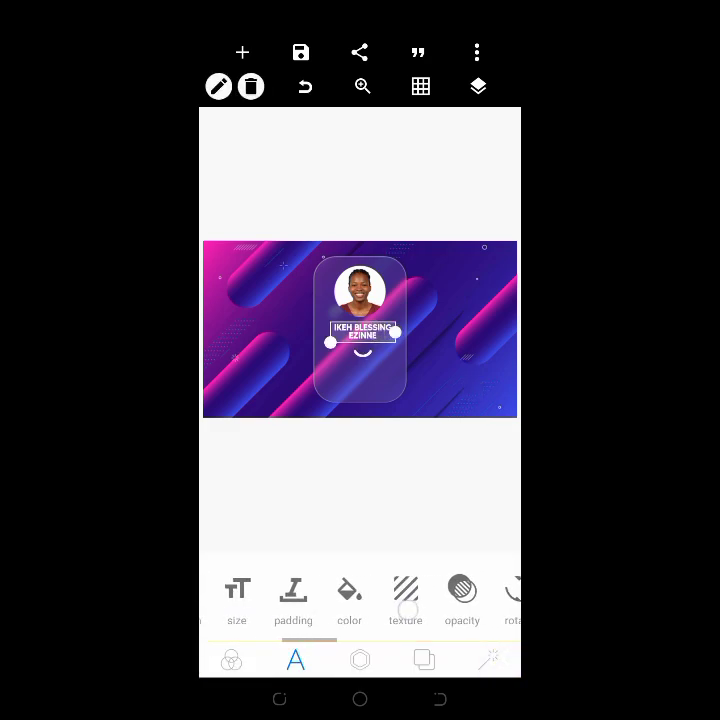
left_click(236, 596)
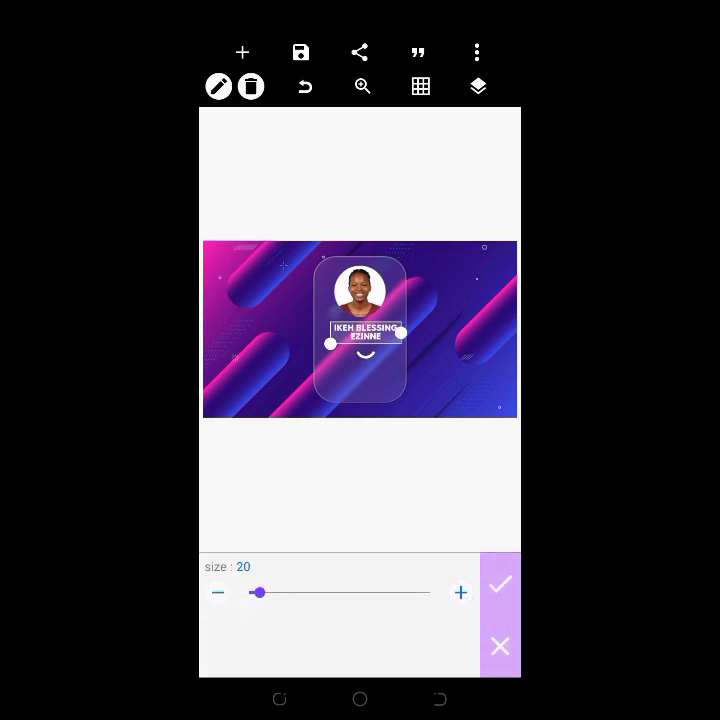
left_click(500, 584)
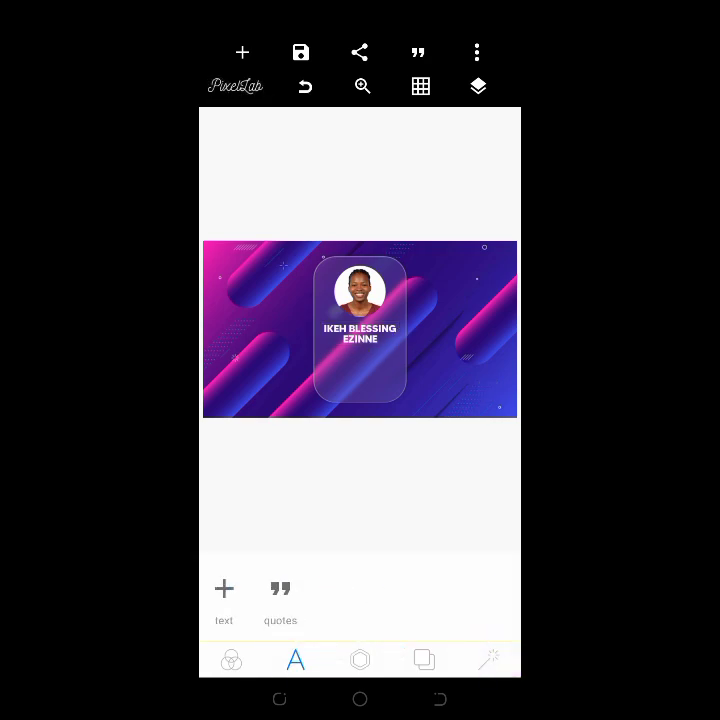
left_click(360, 330)
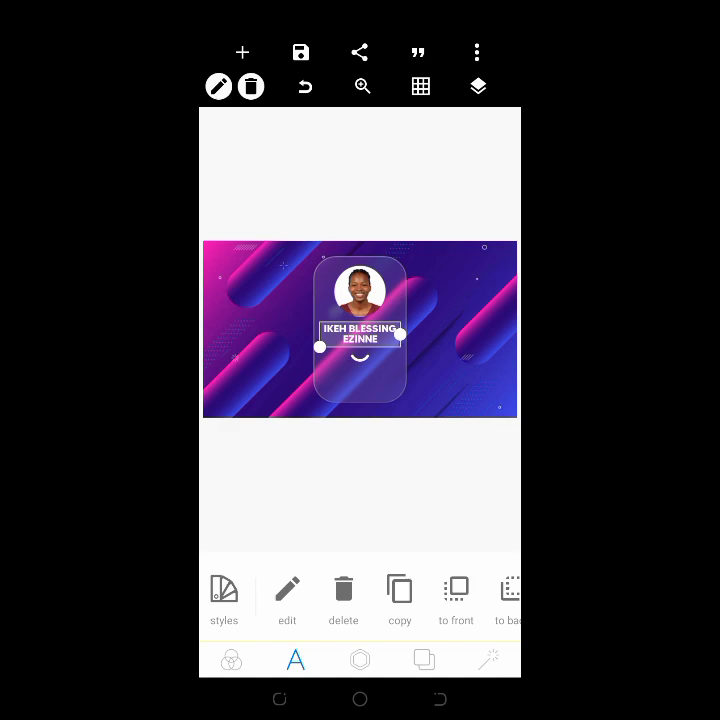
Add a subtitle text 'Graphic Designer | Coach', removing the extra s from Graphics
left_click_drag(360, 336, 244, 256)
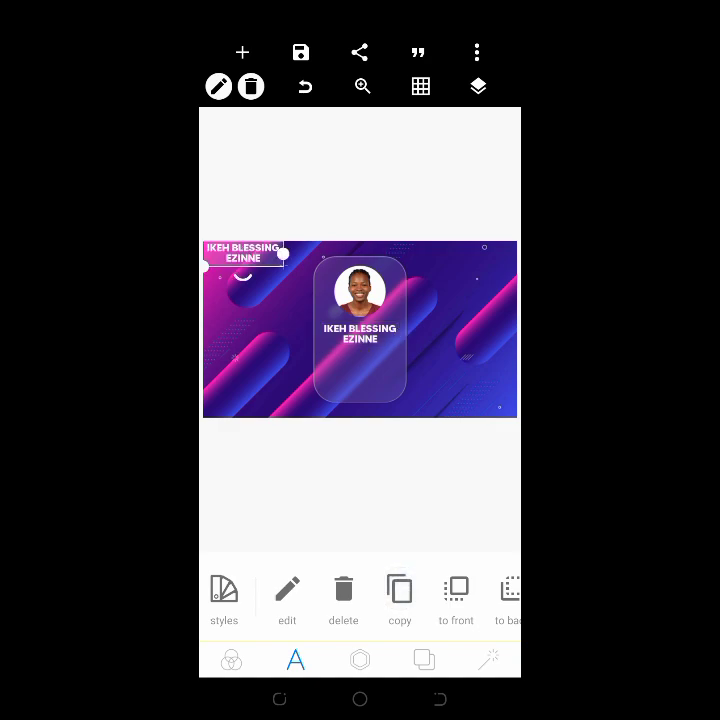
left_click(288, 588)
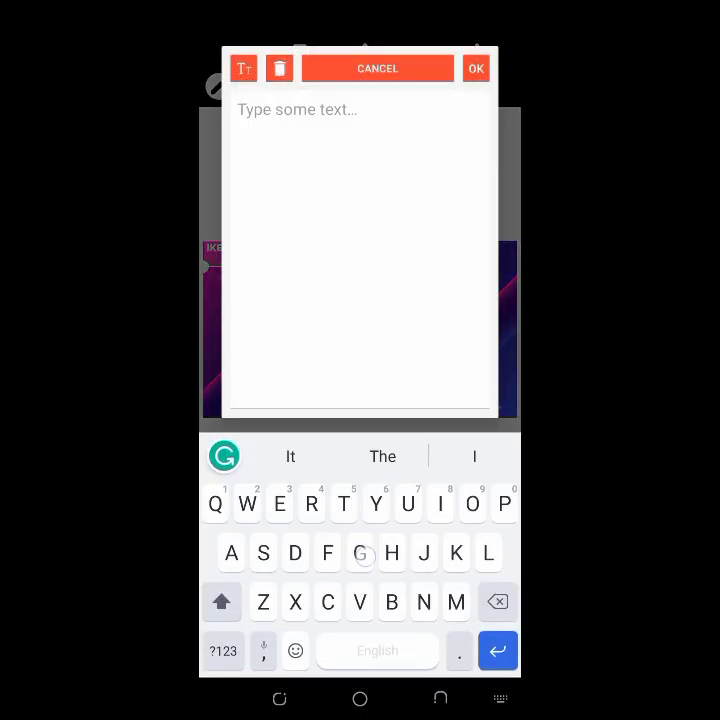
type("Graphics Designer |")
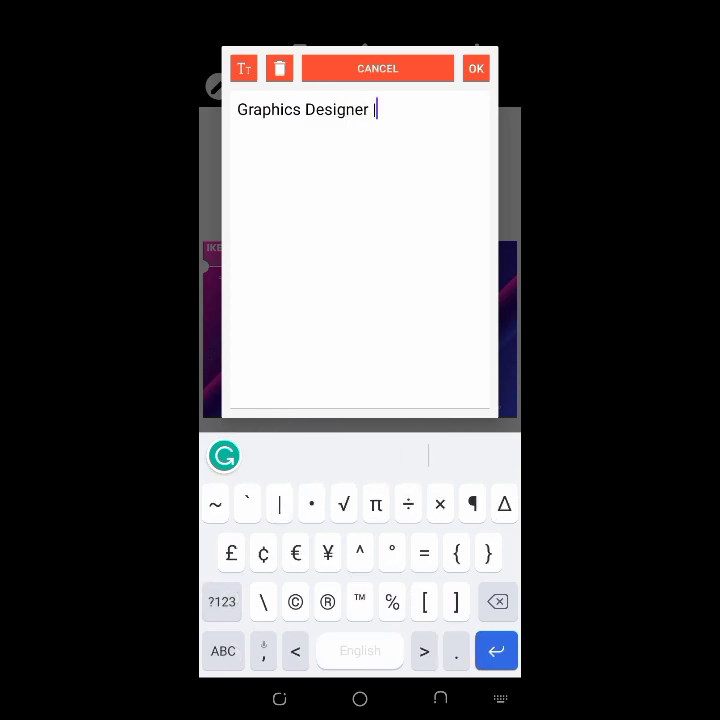
left_click(224, 652)
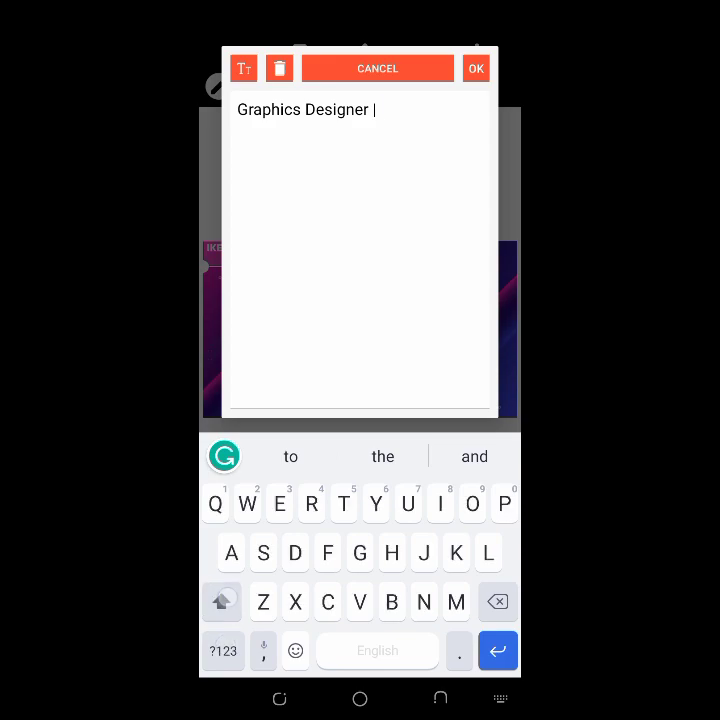
type("Coach")
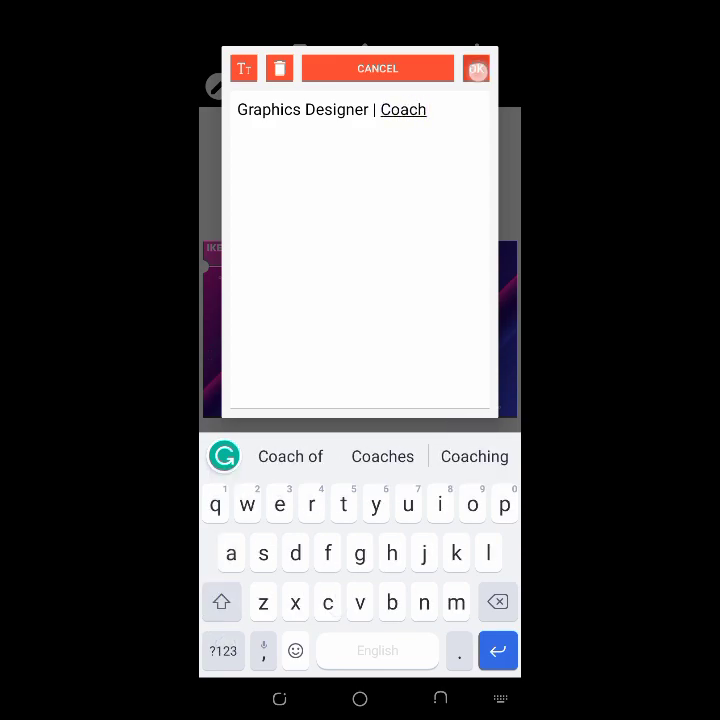
left_click(476, 68)
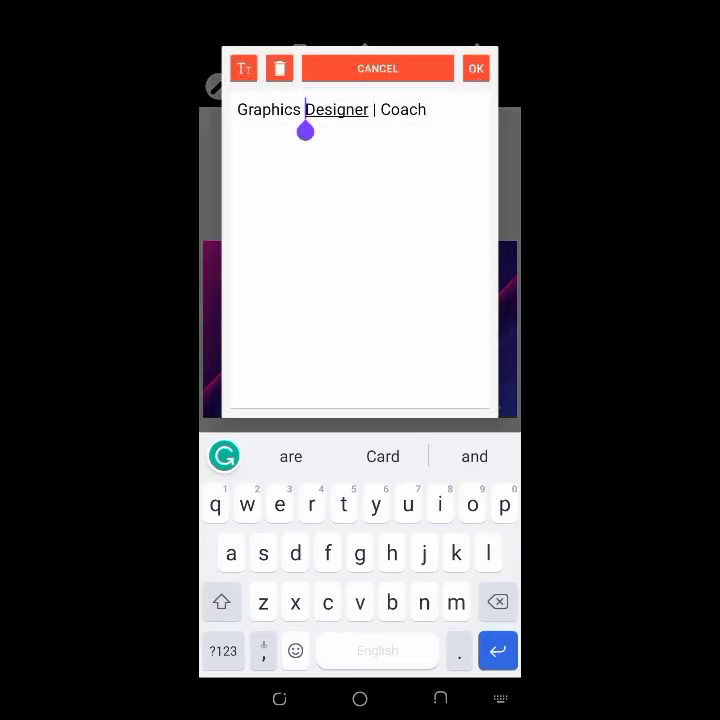
key("Backspace")
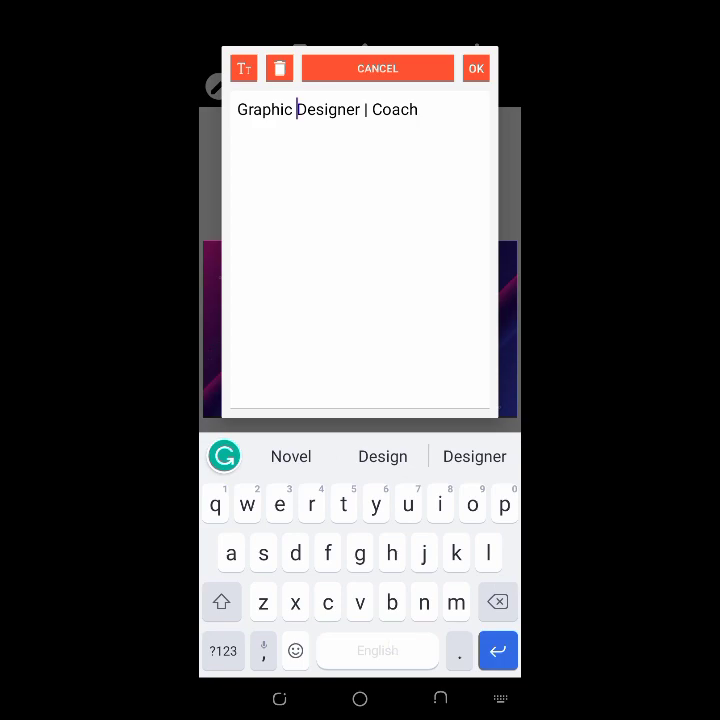
left_click(476, 68)
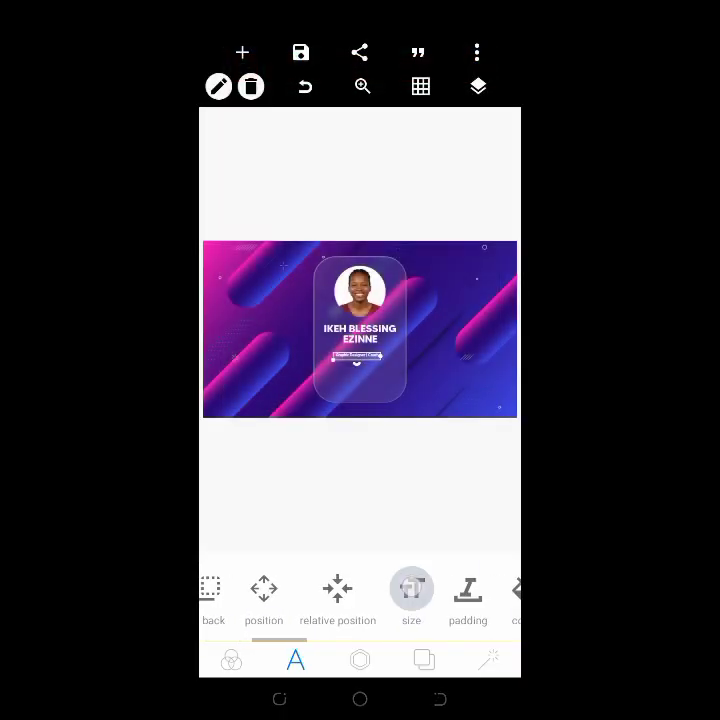
Centre the subtitle horizontally and nudge it into place just under the name
left_click(412, 588)
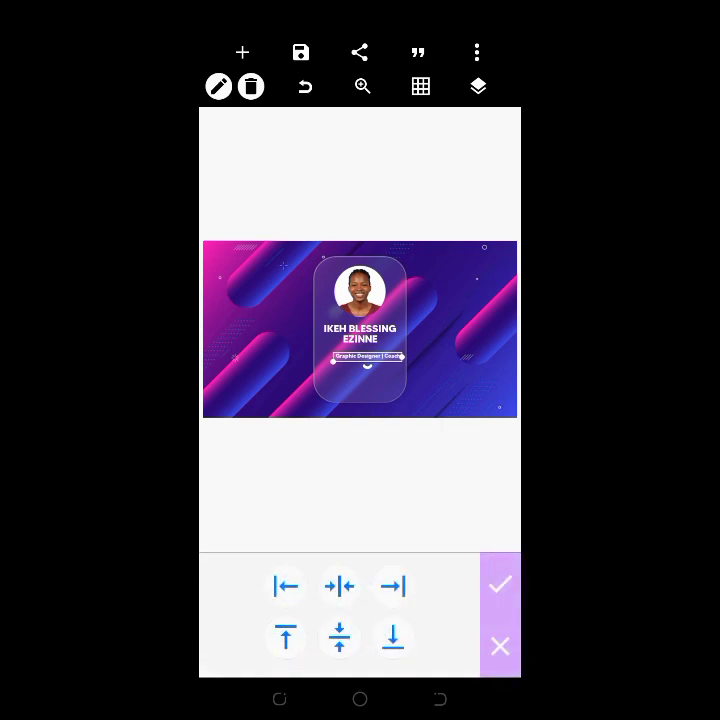
left_click(500, 584)
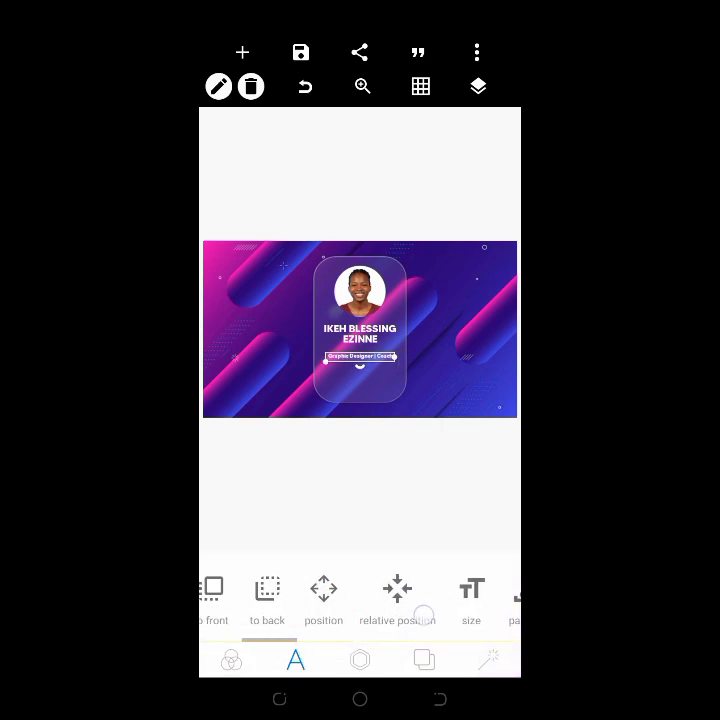
left_click(324, 596)
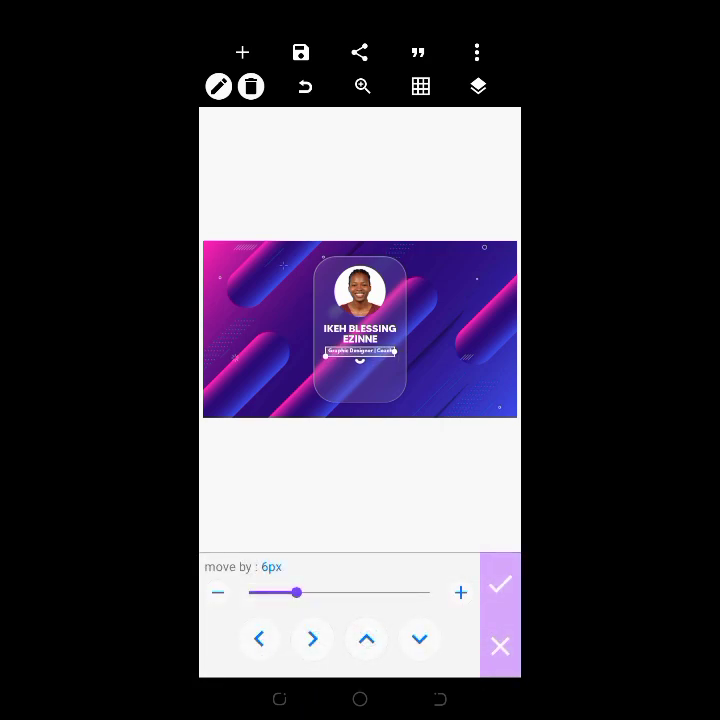
left_click(500, 584)
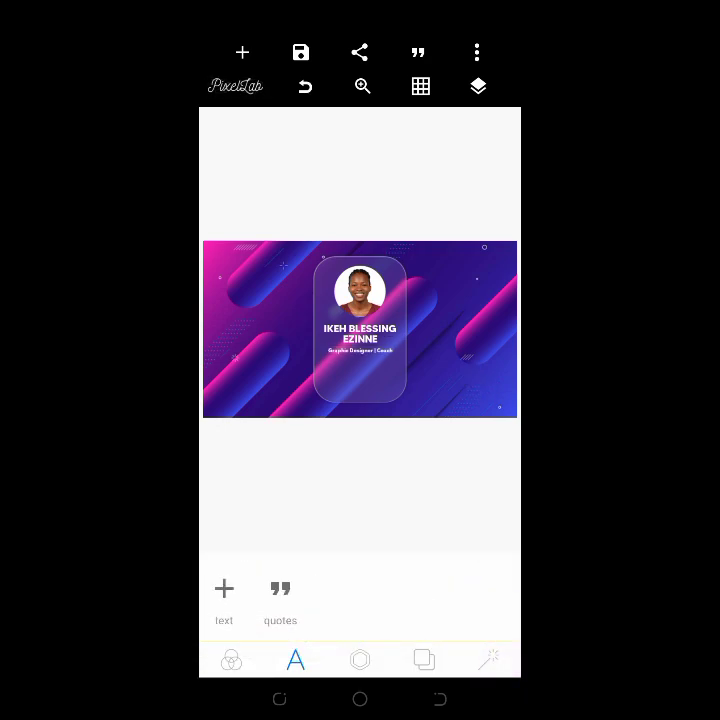
left_click(360, 350)
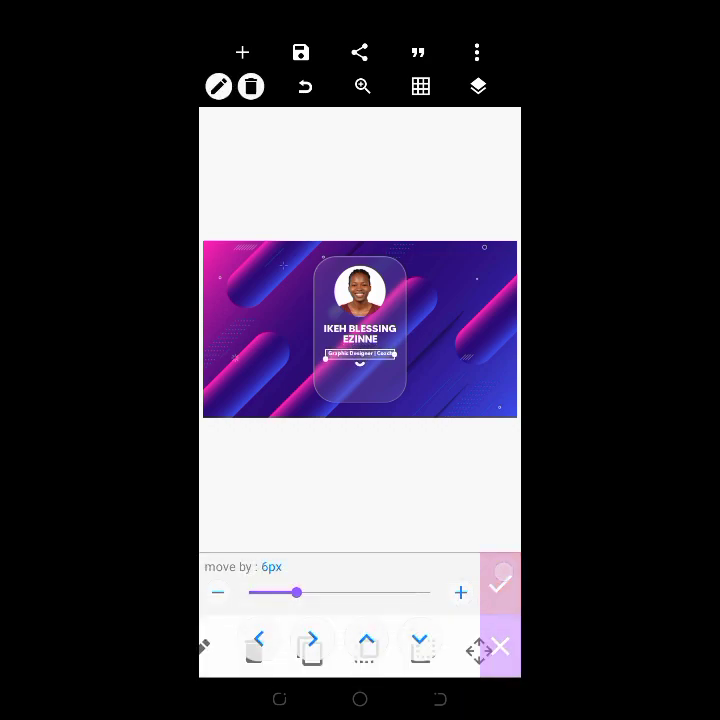
left_click(242, 52)
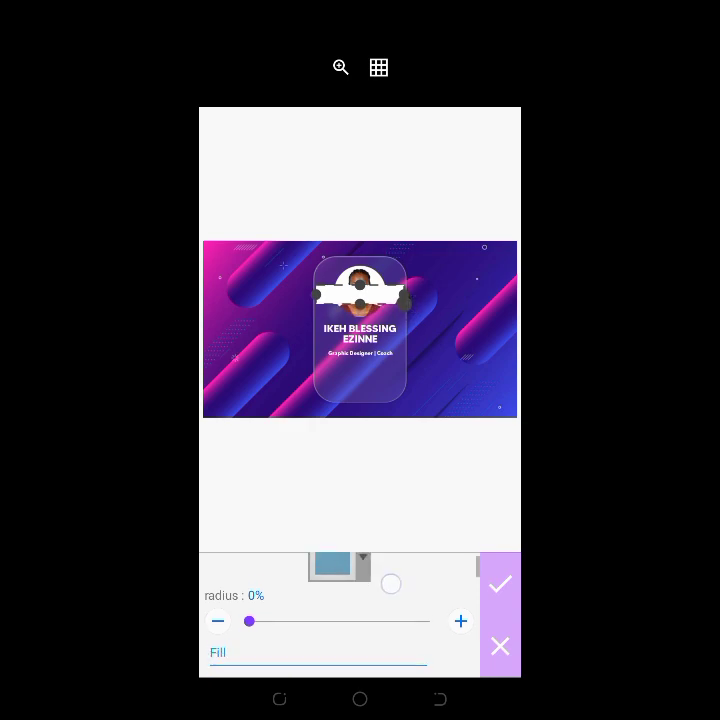
Round the white button shape's corners to about 24% radius and place it under the subtitle
left_click_drag(250, 620, 288, 602)
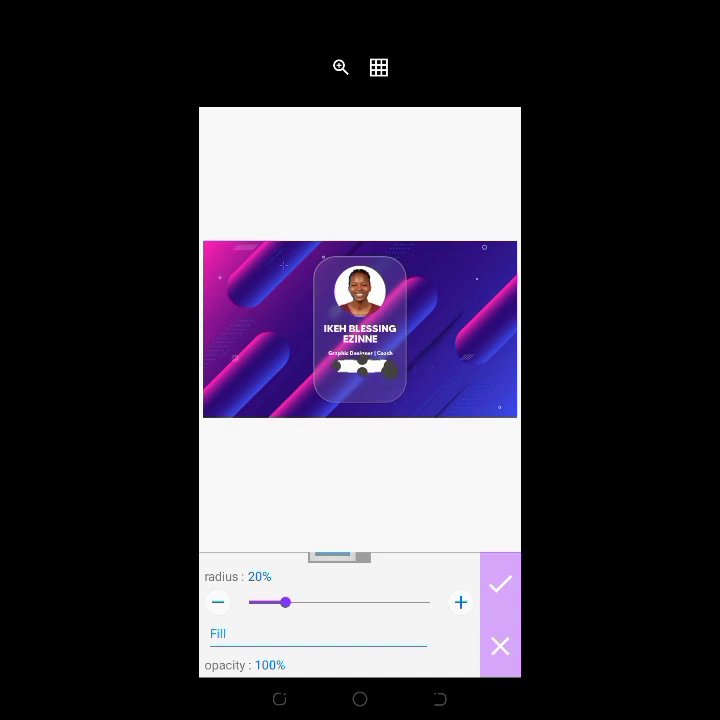
left_click(500, 584)
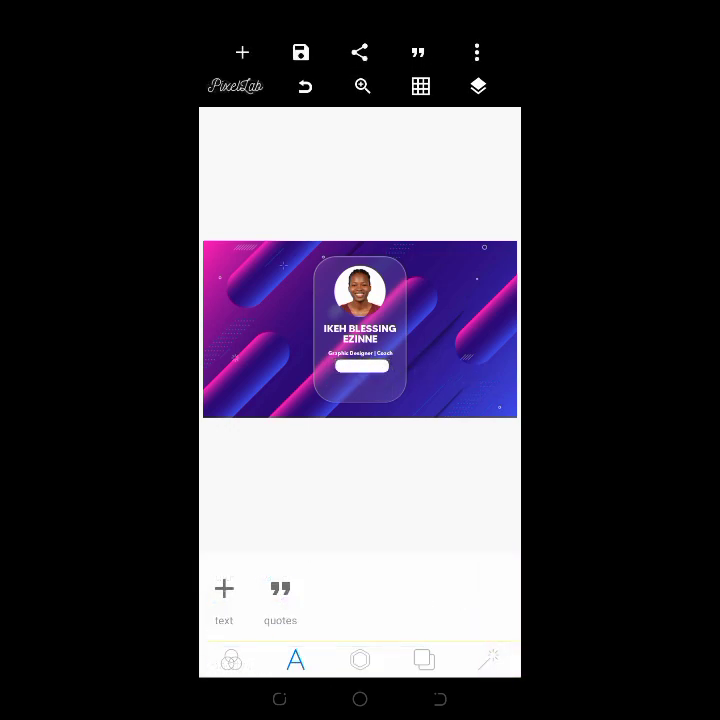
left_click(360, 370)
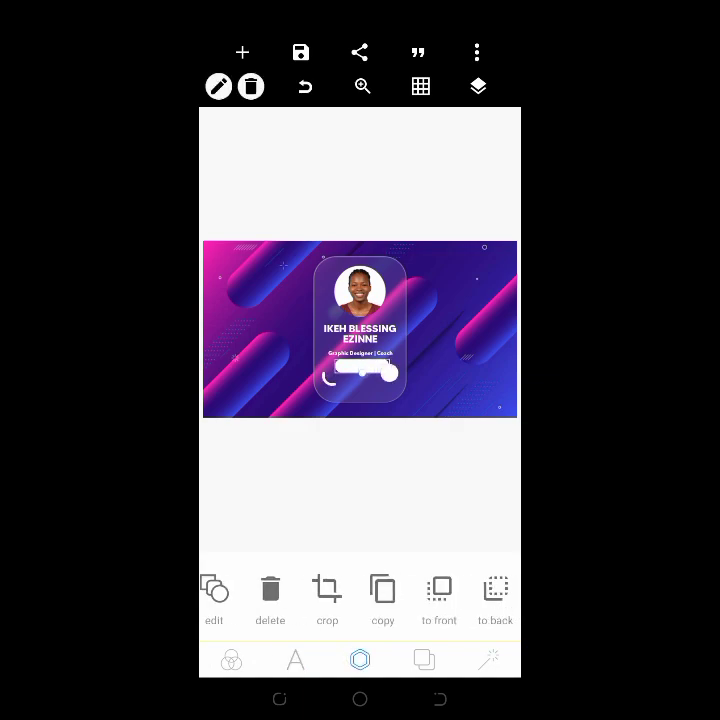
left_click(328, 596)
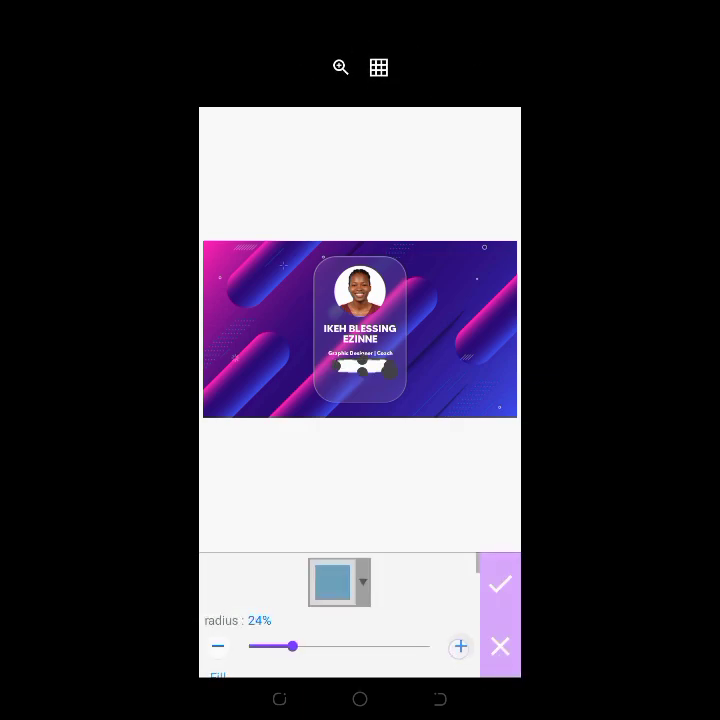
left_click(500, 584)
type("FOL")
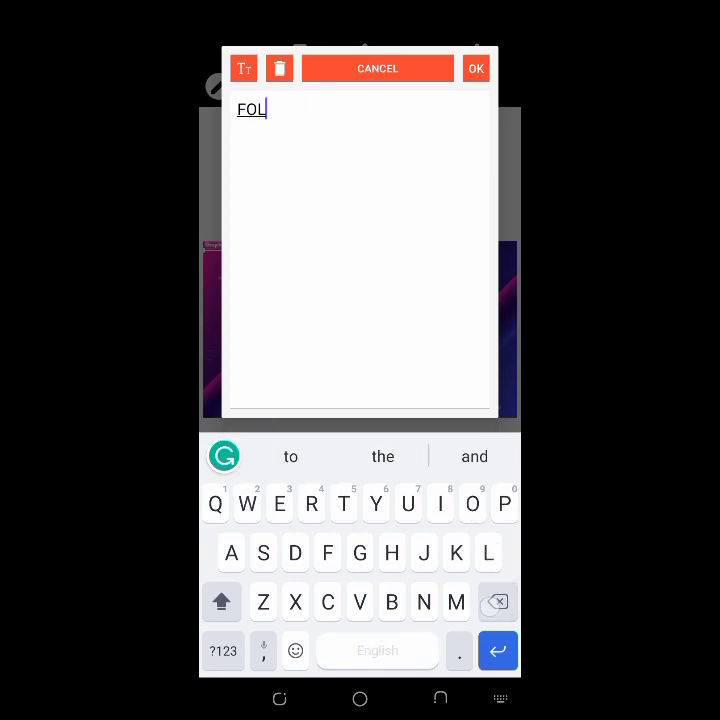
Add the label 'Follow me on IG & …' and centre it on the white button
type("low me on")
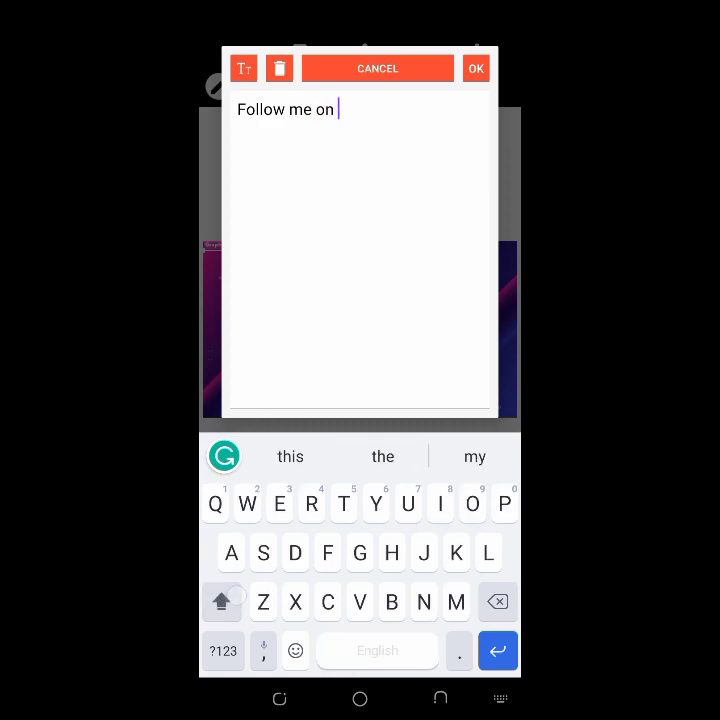
type("IG & F")
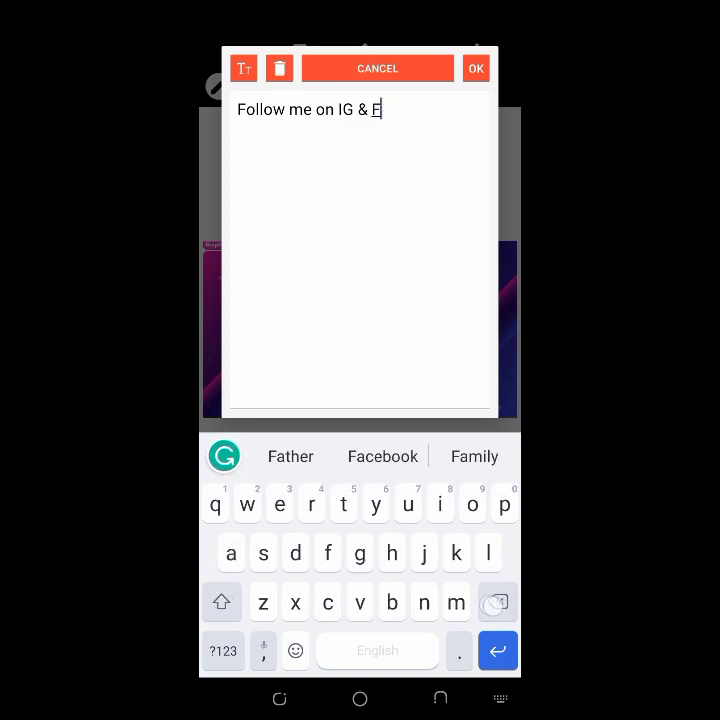
left_click(476, 68)
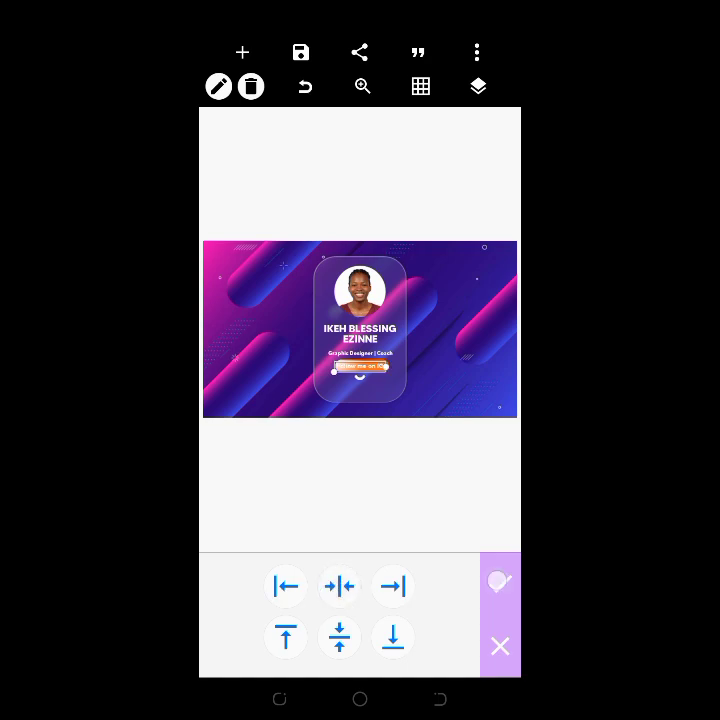
left_click(500, 644)
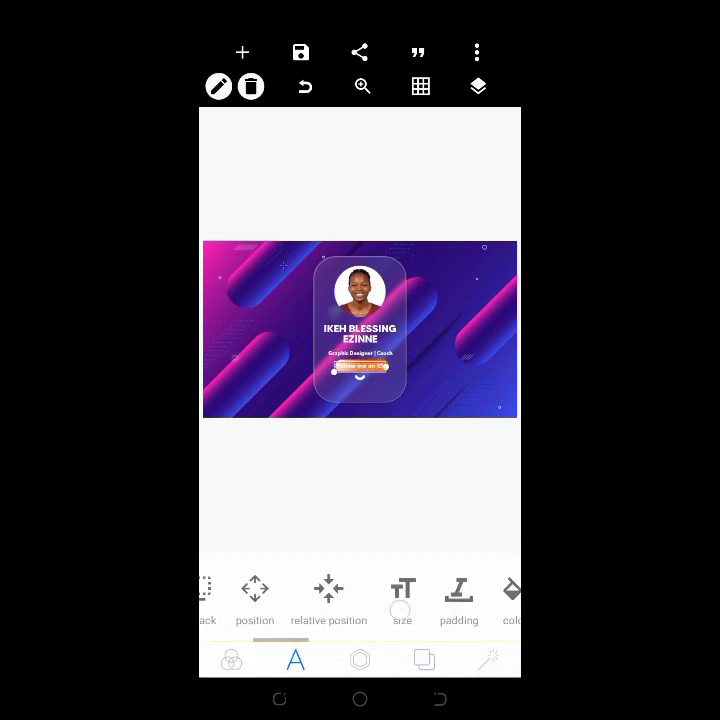
left_click(512, 600)
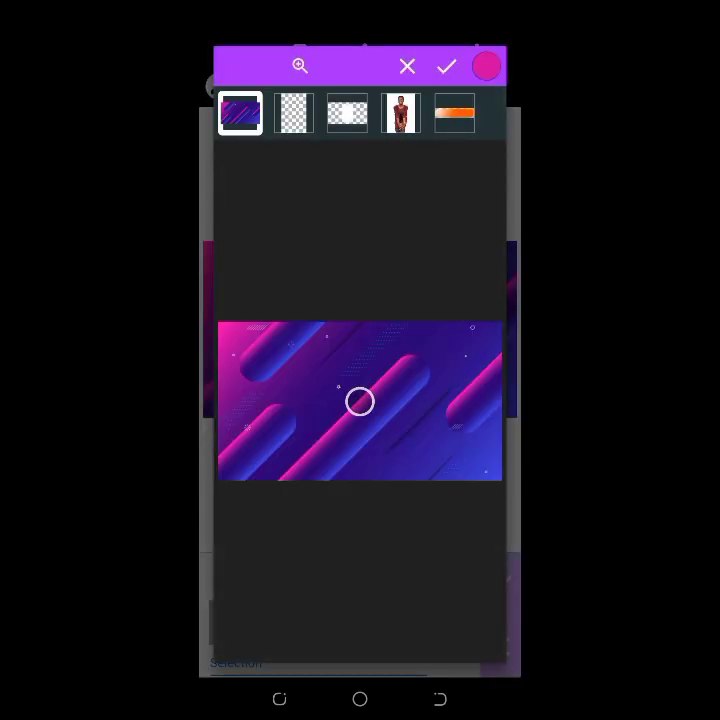
Colour the Follow me label a warm orange sampled from the banner background
left_click_drag(358, 400, 456, 348)
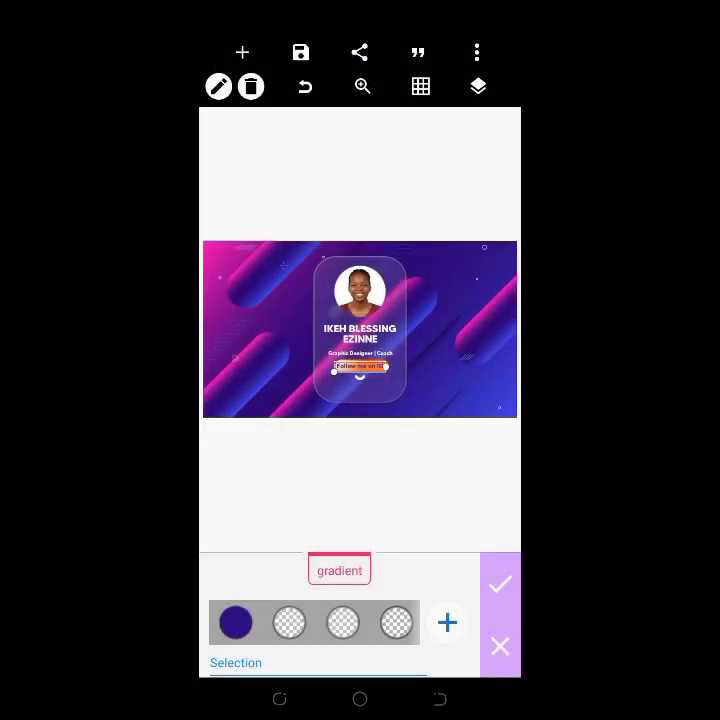
left_click(500, 584)
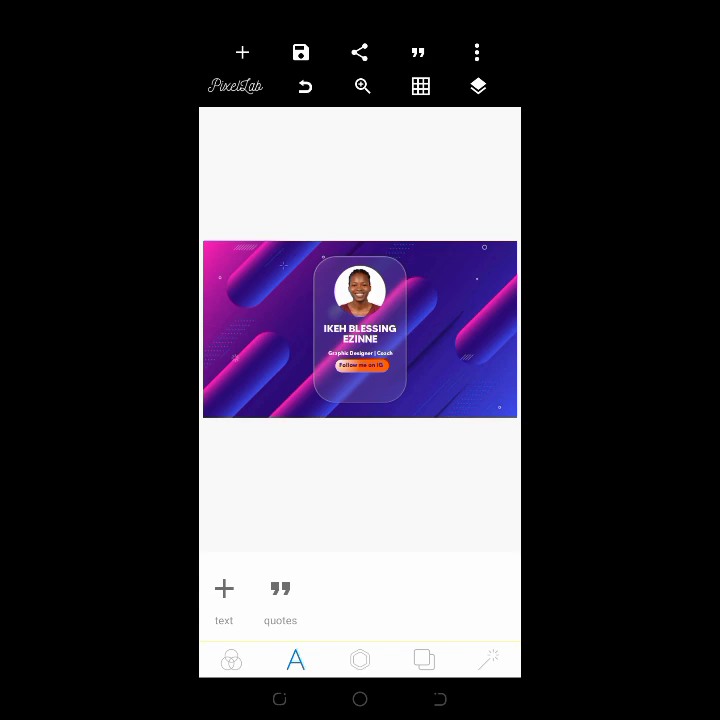
left_click(360, 352)
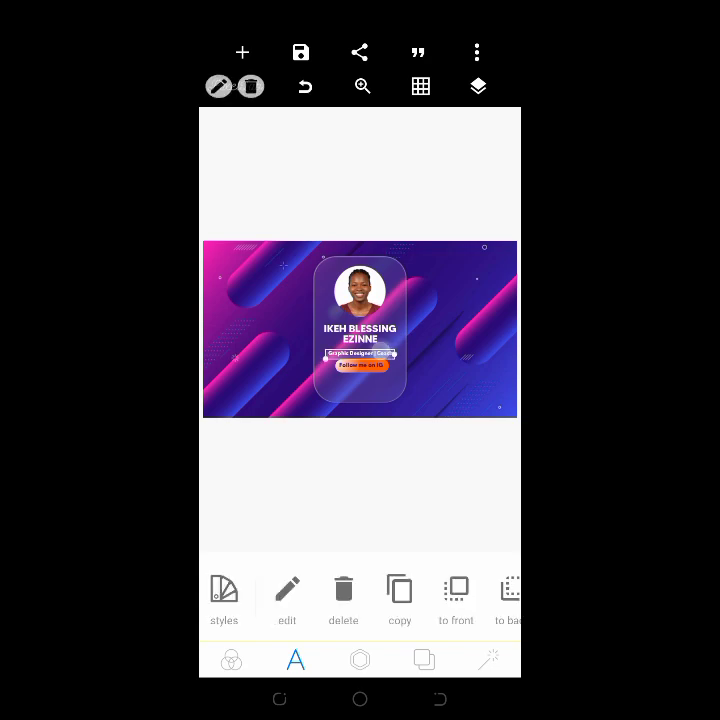
double_click(358, 352)
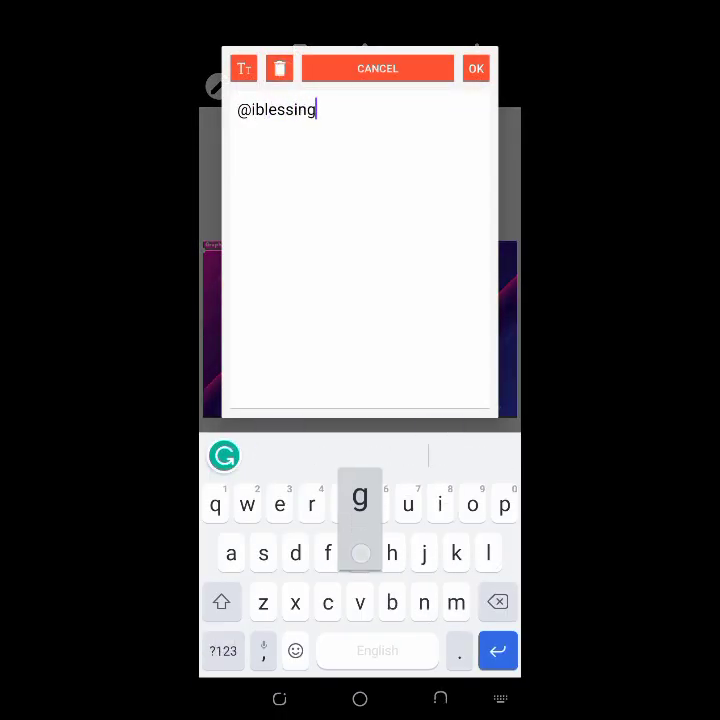
type("_ezi")
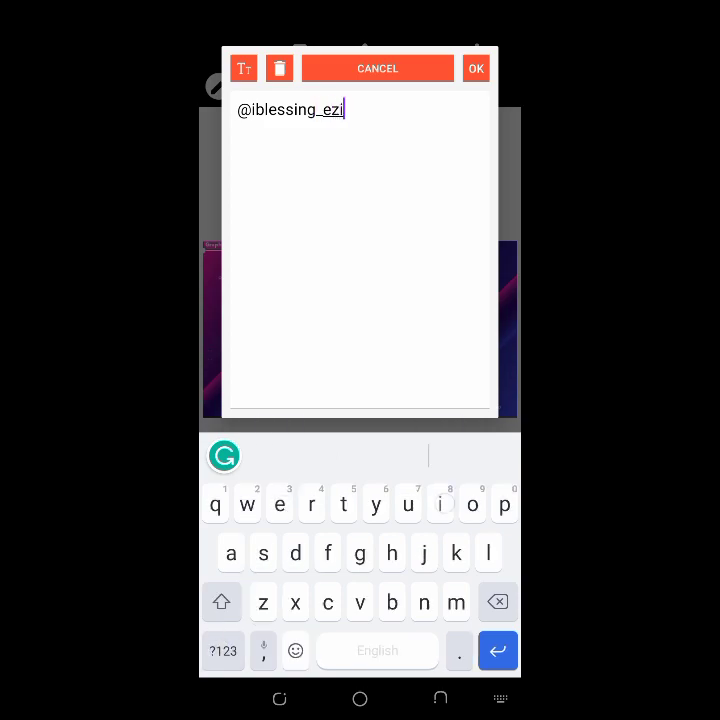
left_click(476, 68)
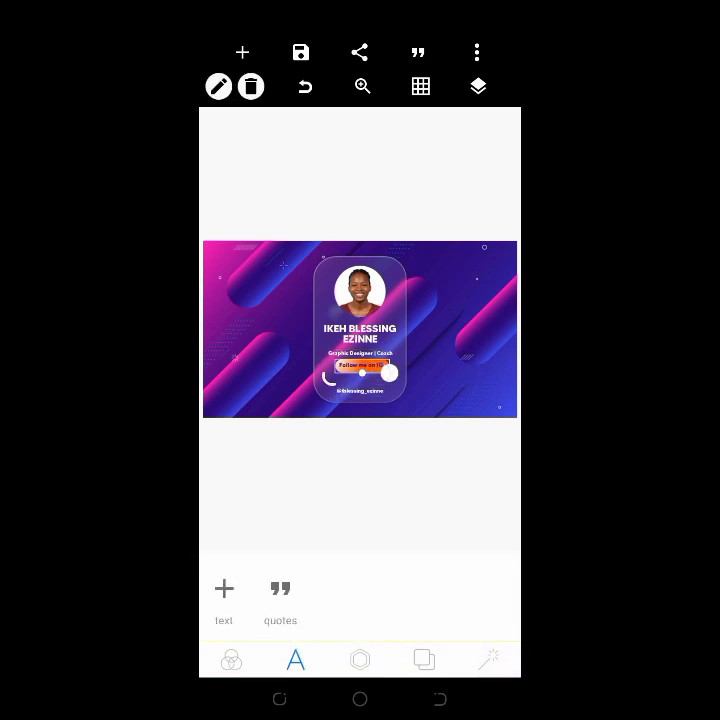
left_click(360, 658)
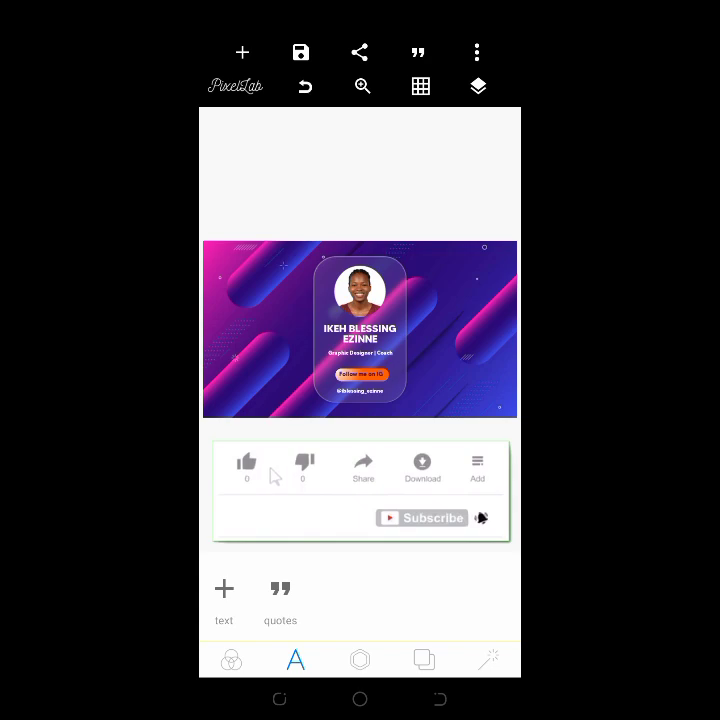
left_click(246, 460)
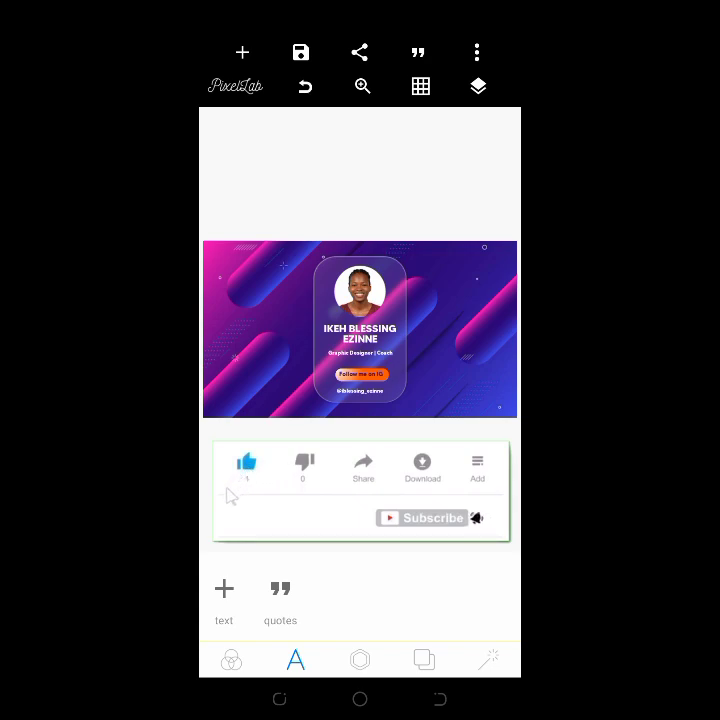